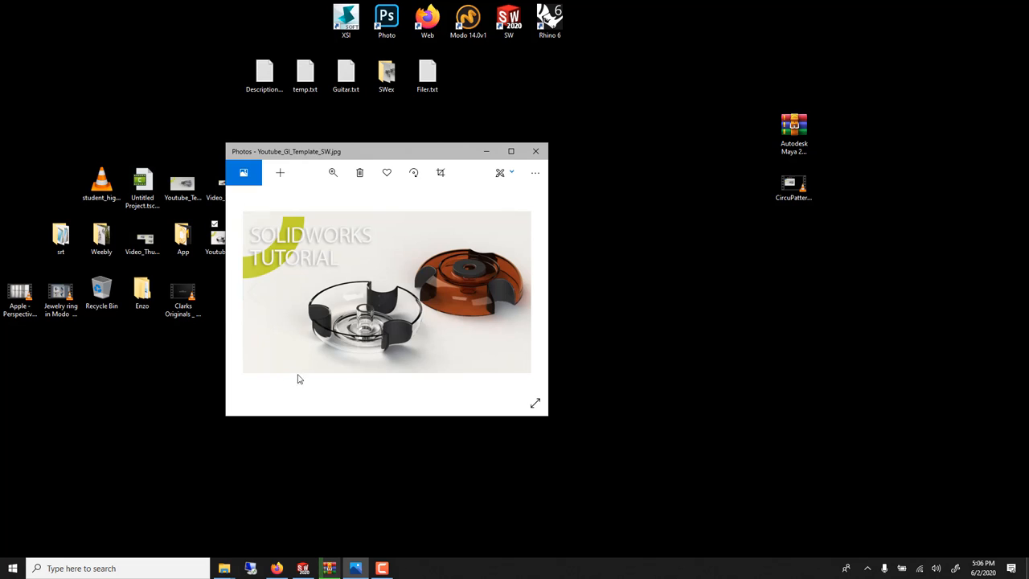
mouse_move(410, 299)
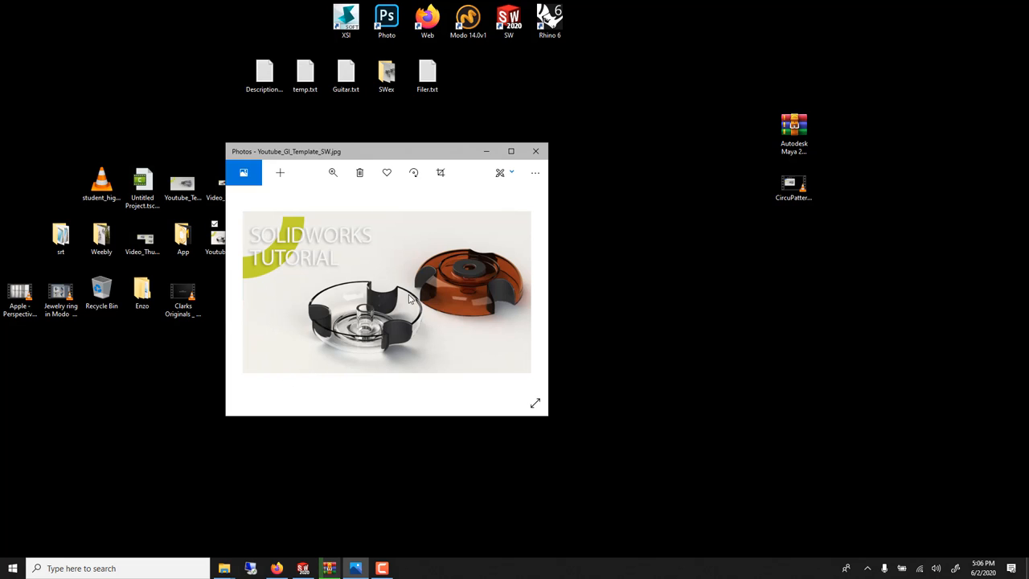
mouse_move(508, 312)
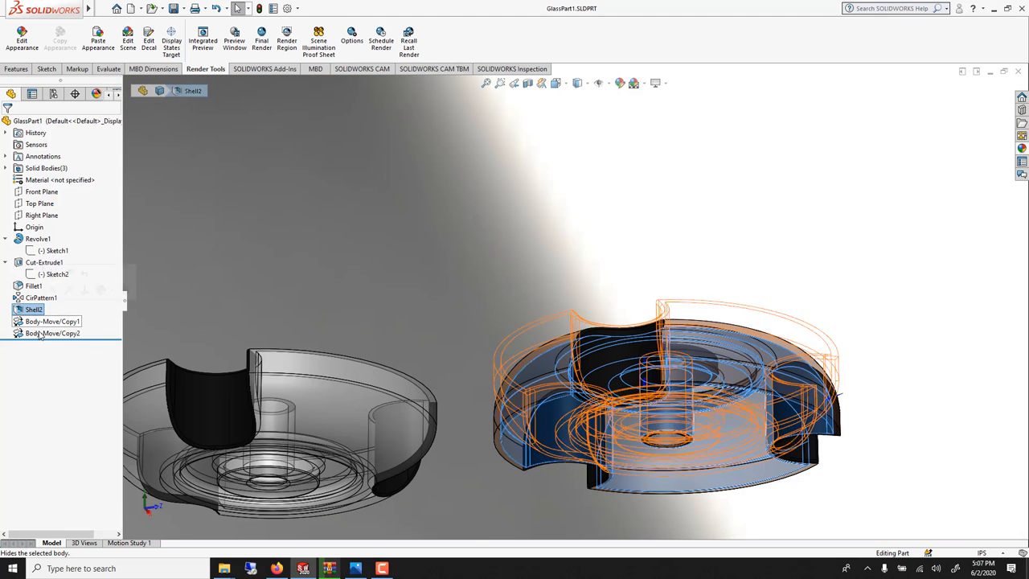
- Hide the copied bodies to view one bowl, then close the finished GlassPart1
left_click(41, 297)
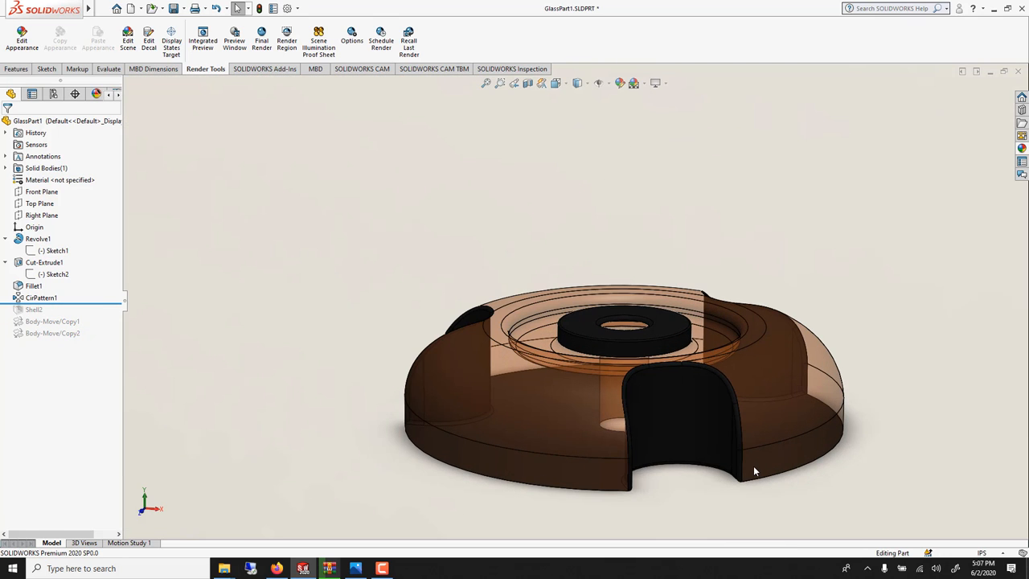
left_click(103, 8)
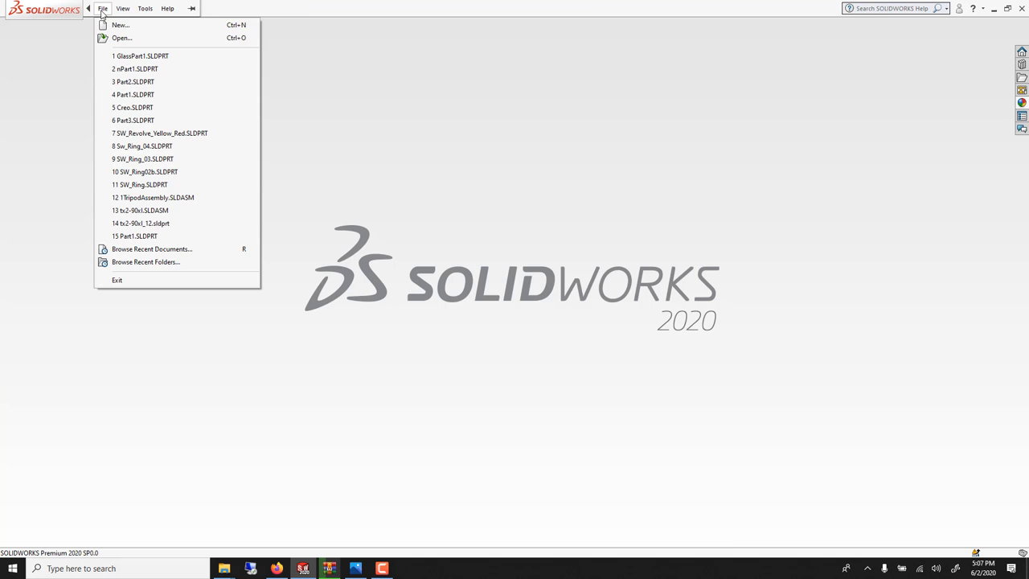
- Create a new blank part and start a sketch on the Right Plane
left_click(120, 25)
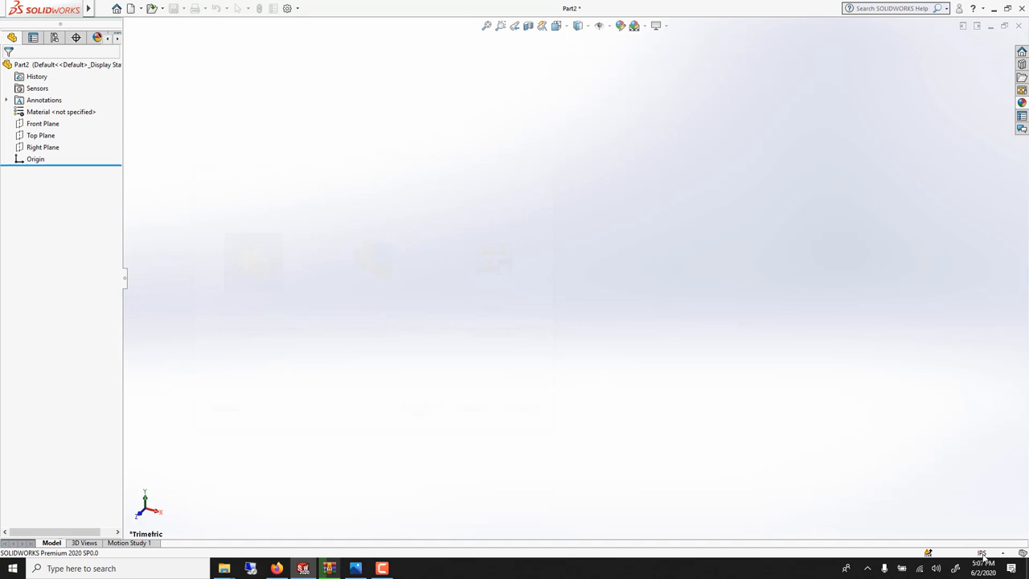
left_click(41, 205)
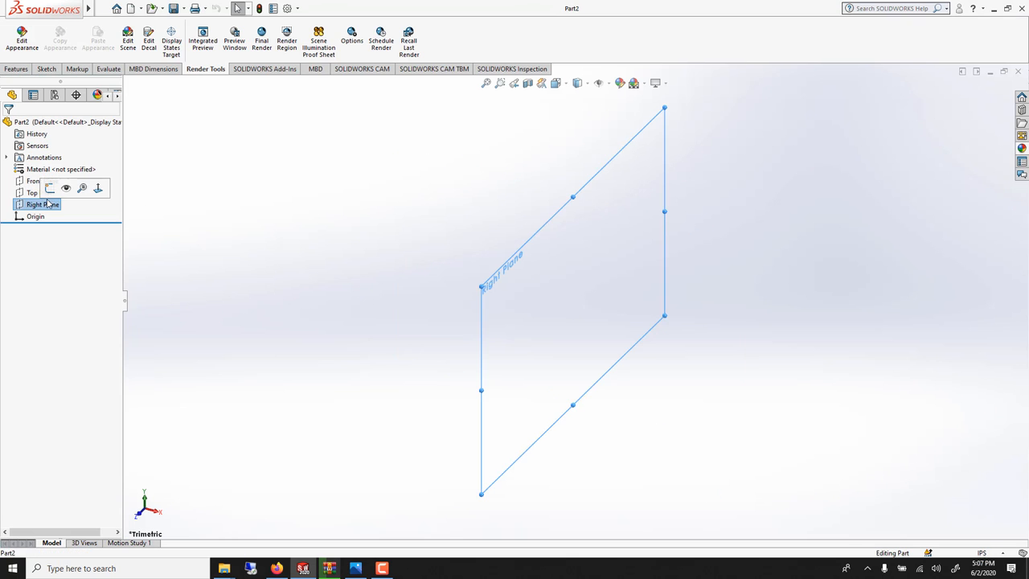
left_click(50, 186)
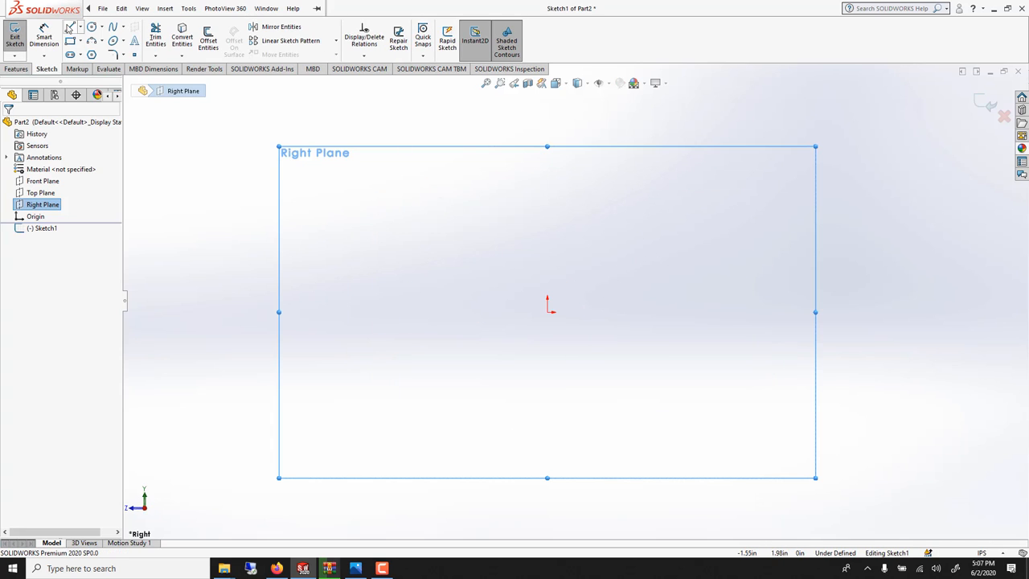
- Draw a vertical line from the origin and mark it as construction geometry
left_click(70, 26)
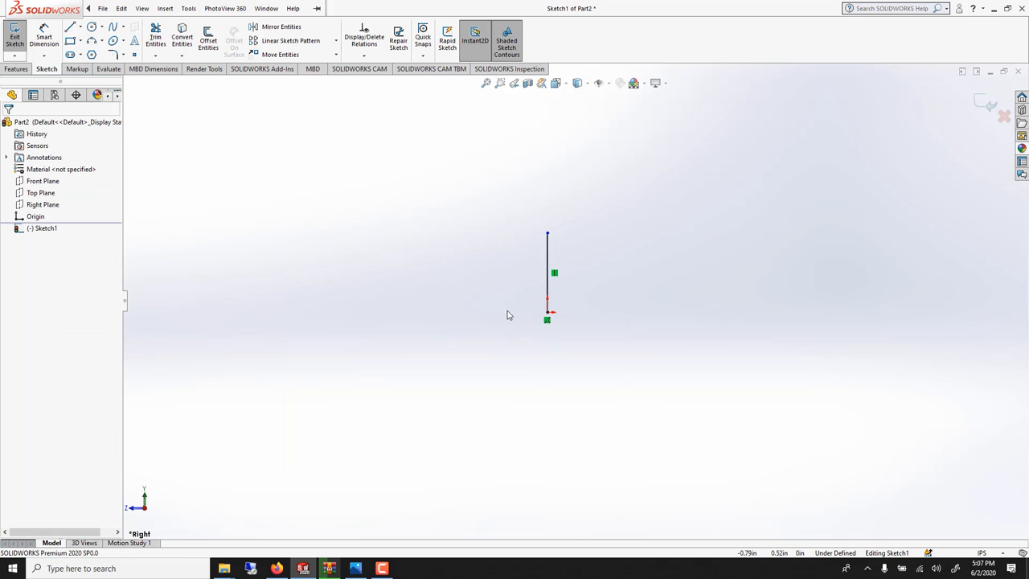
mouse_move(570, 275)
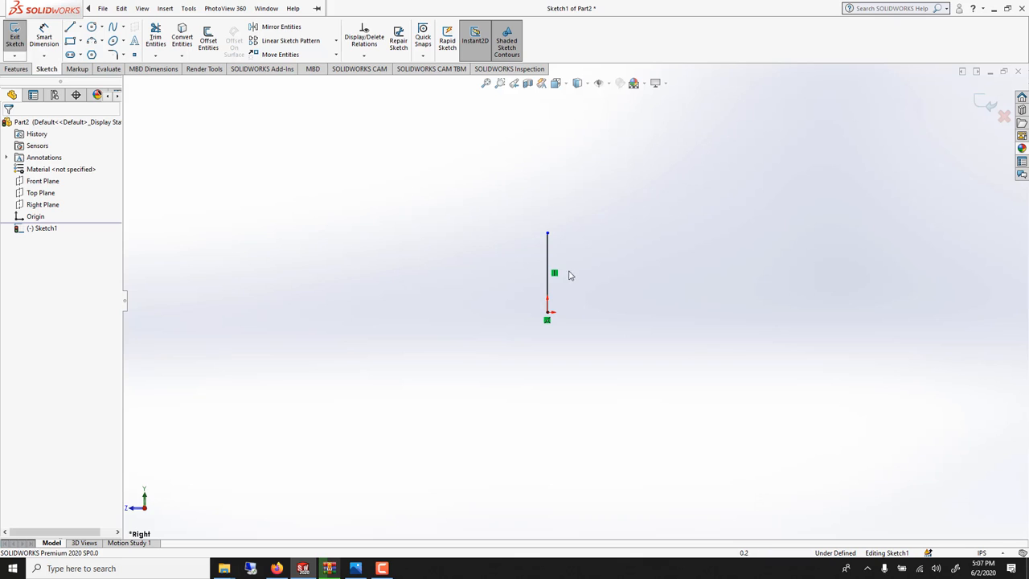
left_click(547, 273)
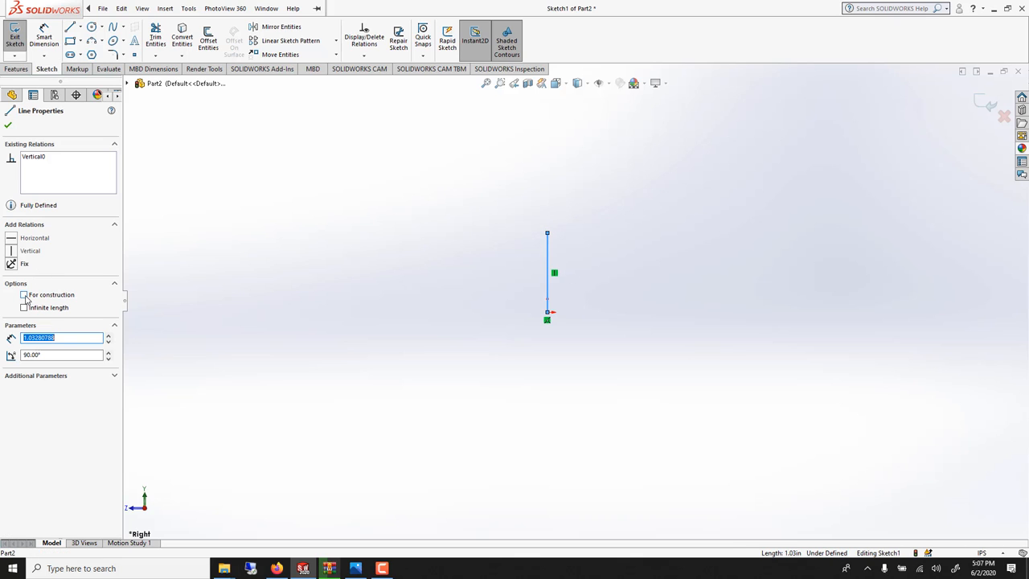
left_click(24, 294)
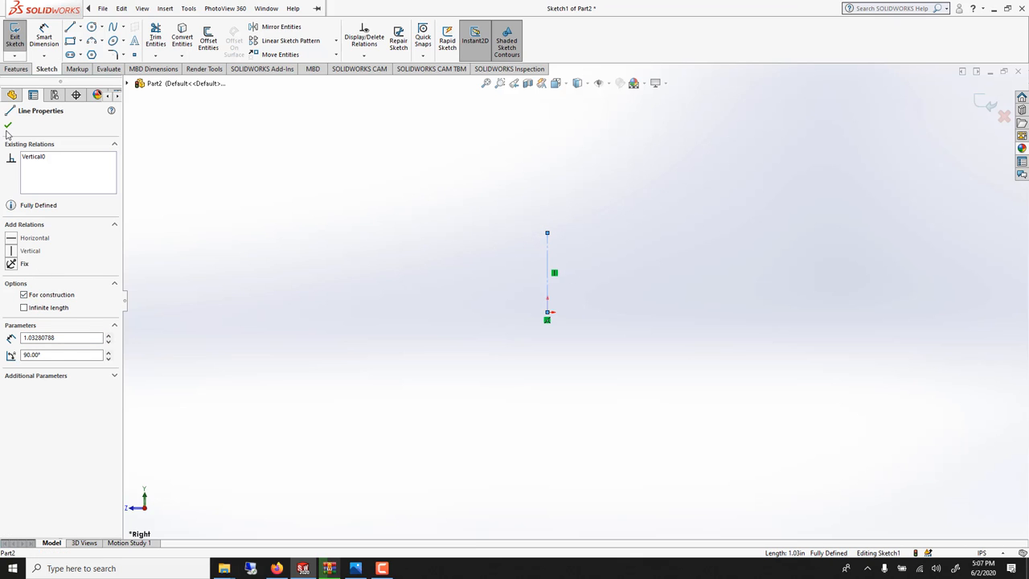
left_click(8, 125)
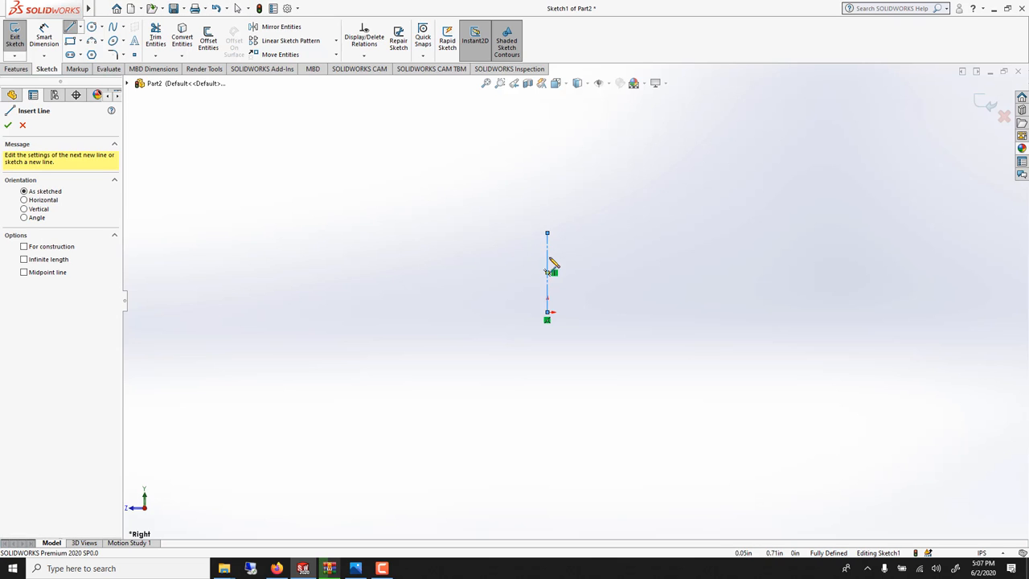
mouse_move(522, 239)
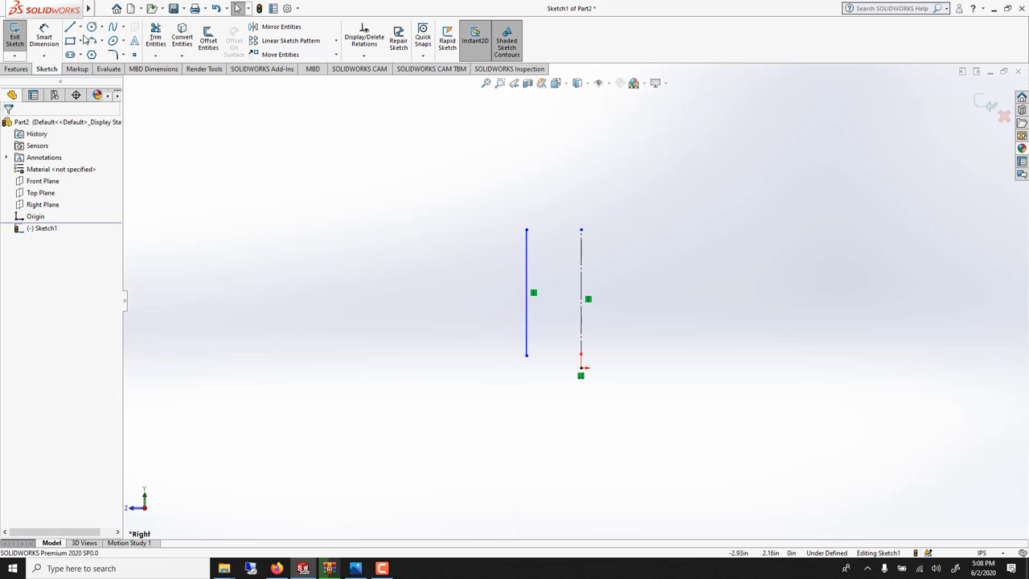
- Close the bowl profile with straight edges and a tangent-arc curved outer side
left_click(70, 26)
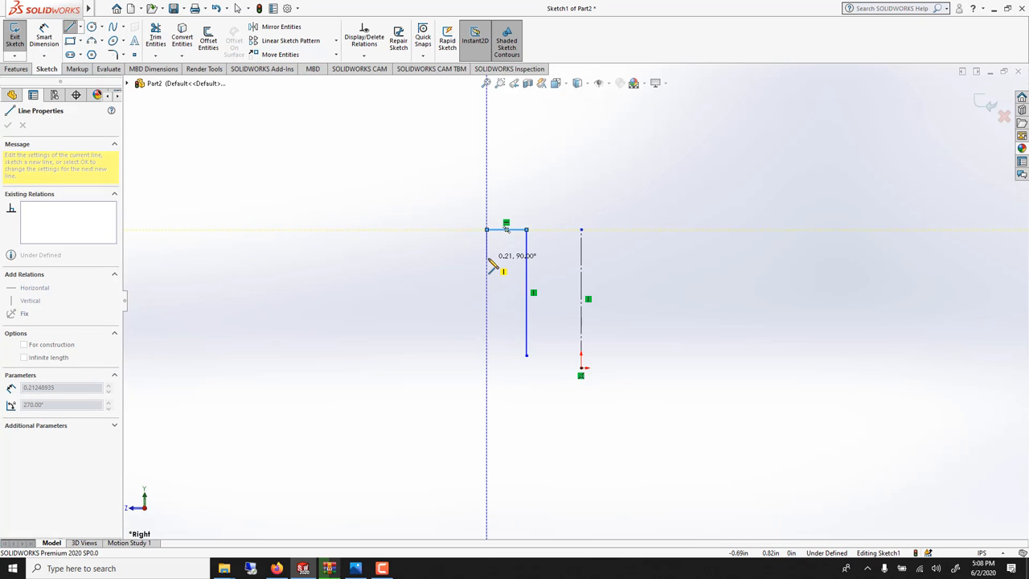
left_click(100, 42)
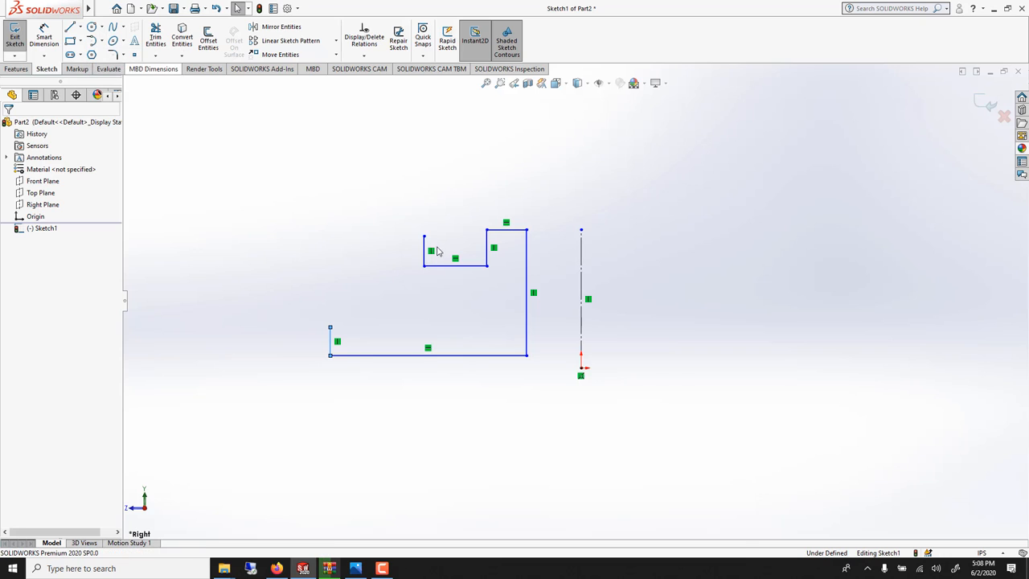
left_click(90, 42)
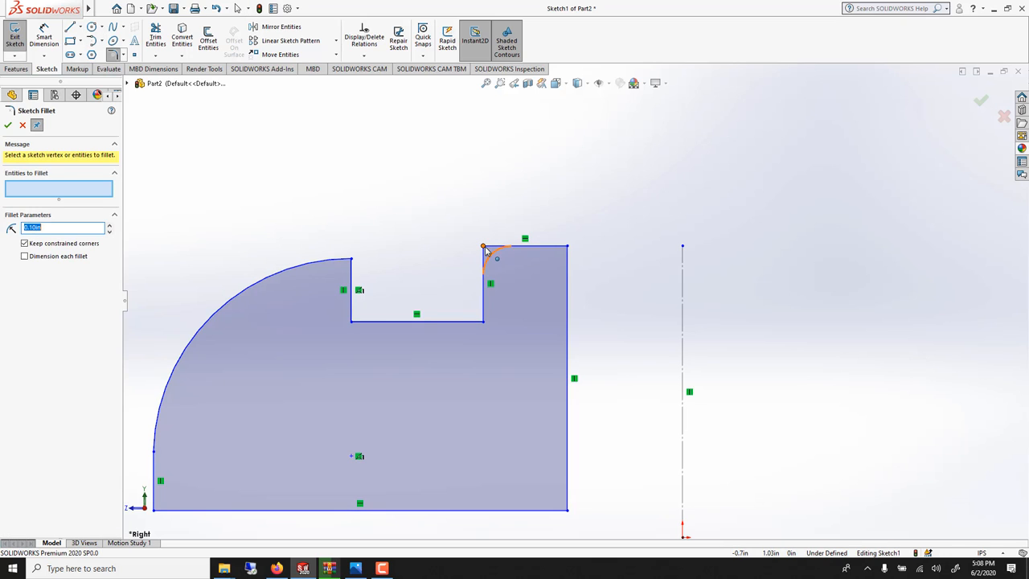
- Fillet the notch's inner corner vertices at 0.025in radius and confirm
left_click(482, 248)
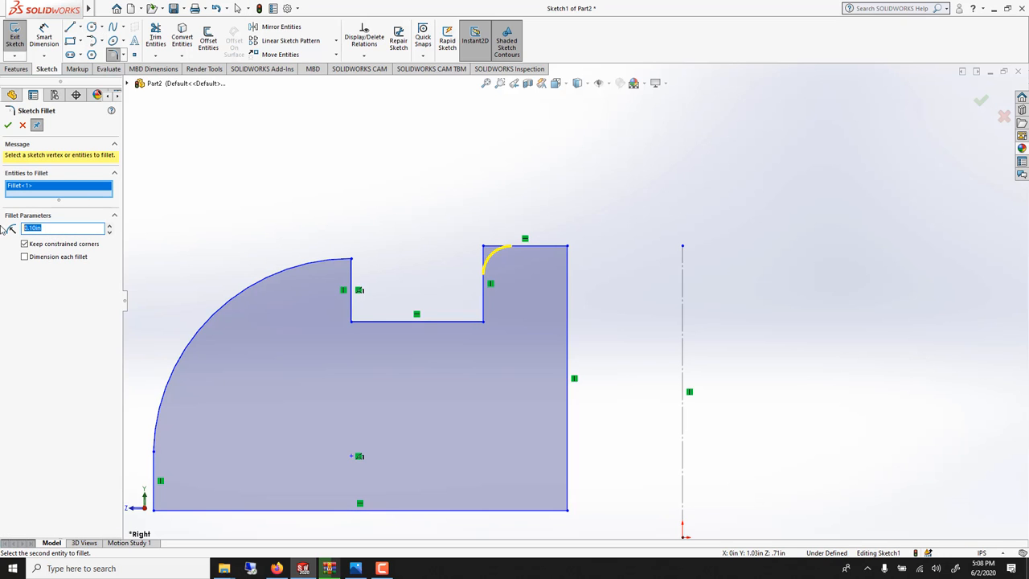
type("0.025in")
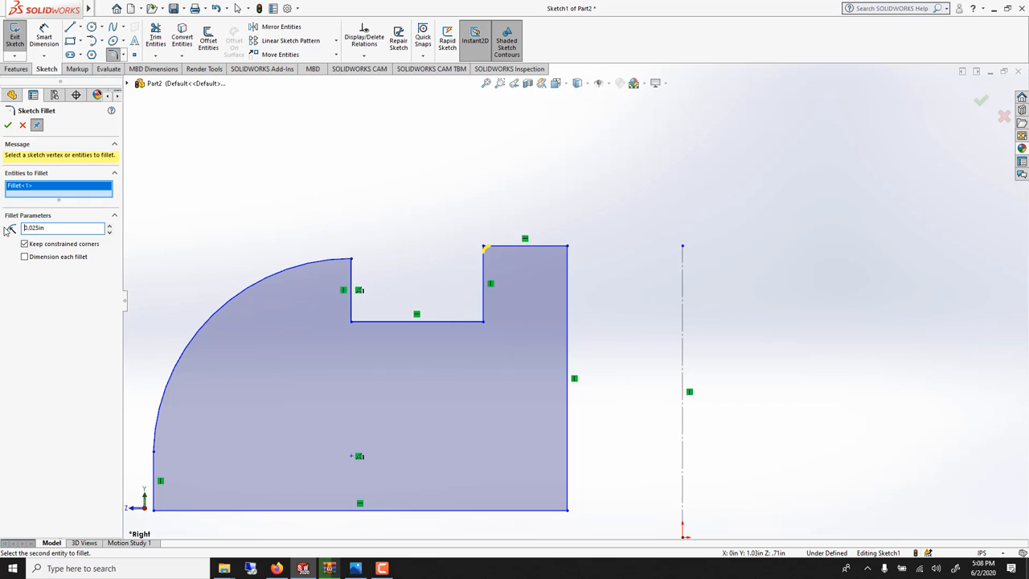
left_click(570, 378)
type("0.")
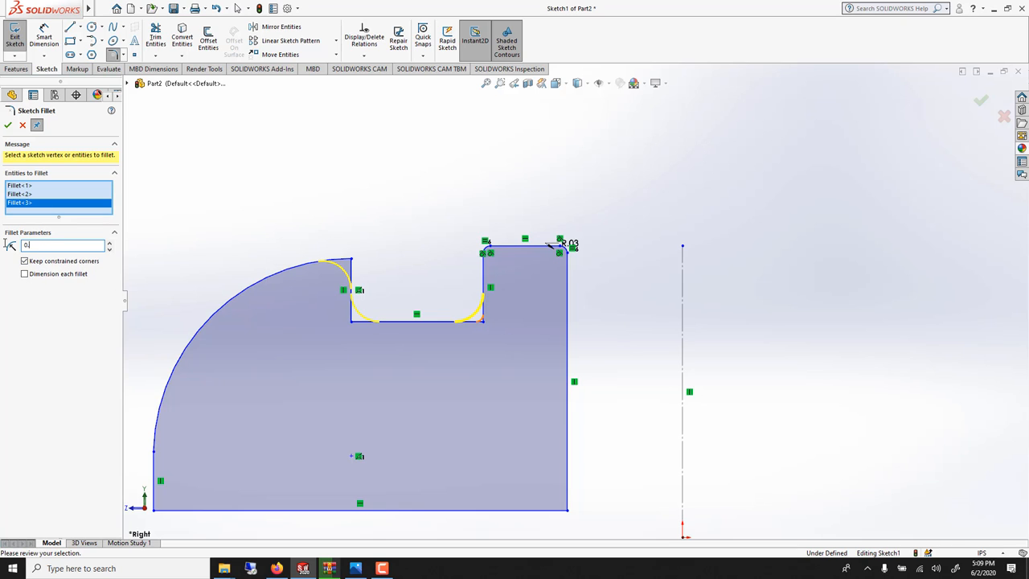
left_click(8, 125)
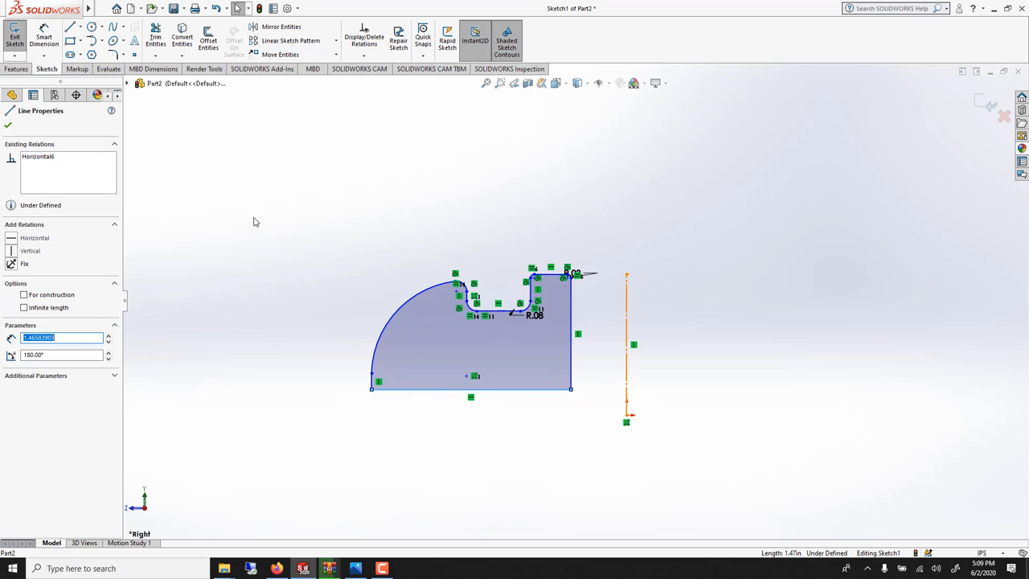
- Add Tangent relations between the notch lines and their fillet arcs and accept
left_click(8, 127)
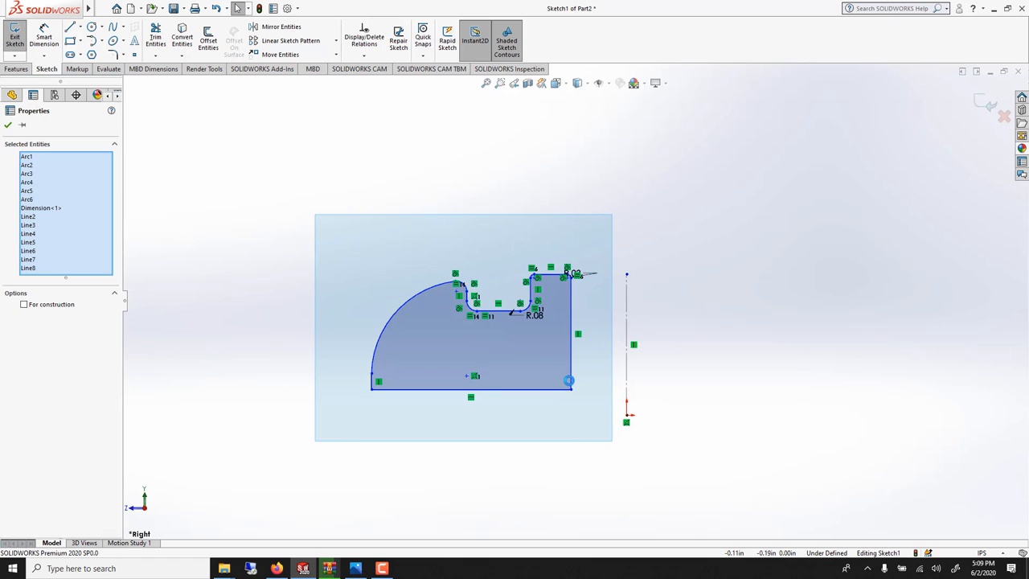
left_click(571, 380)
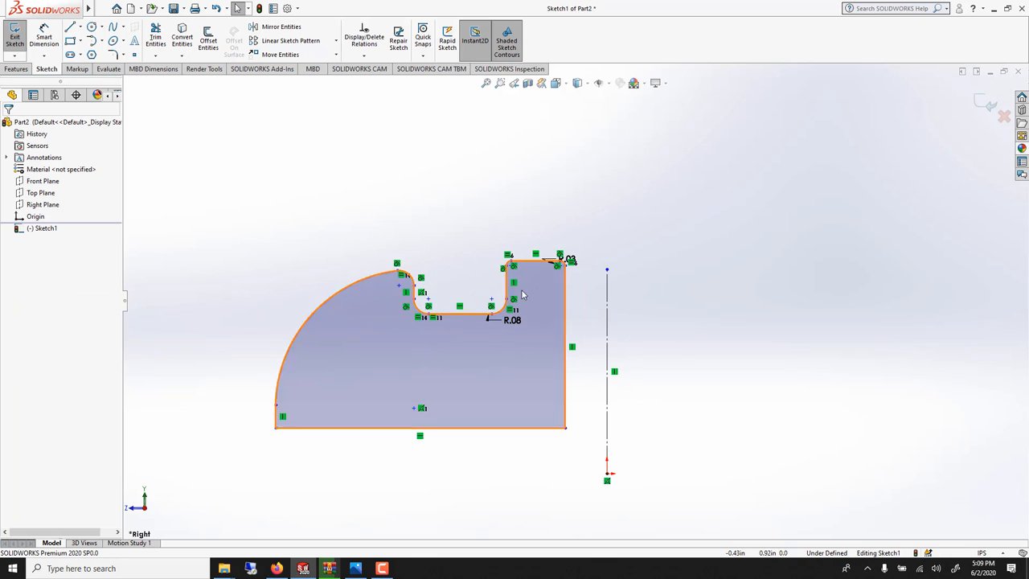
left_click(514, 282)
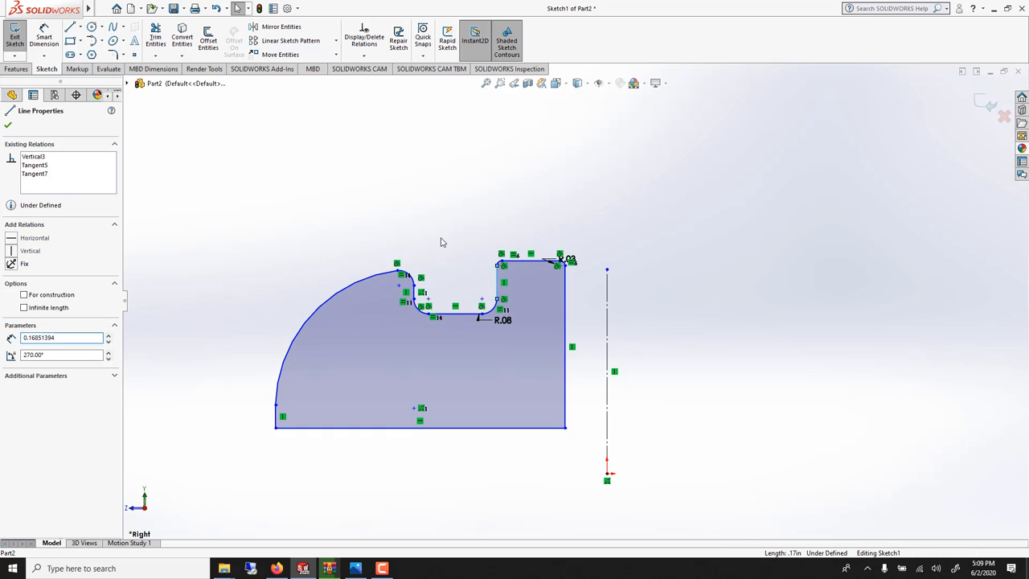
left_click(16, 68)
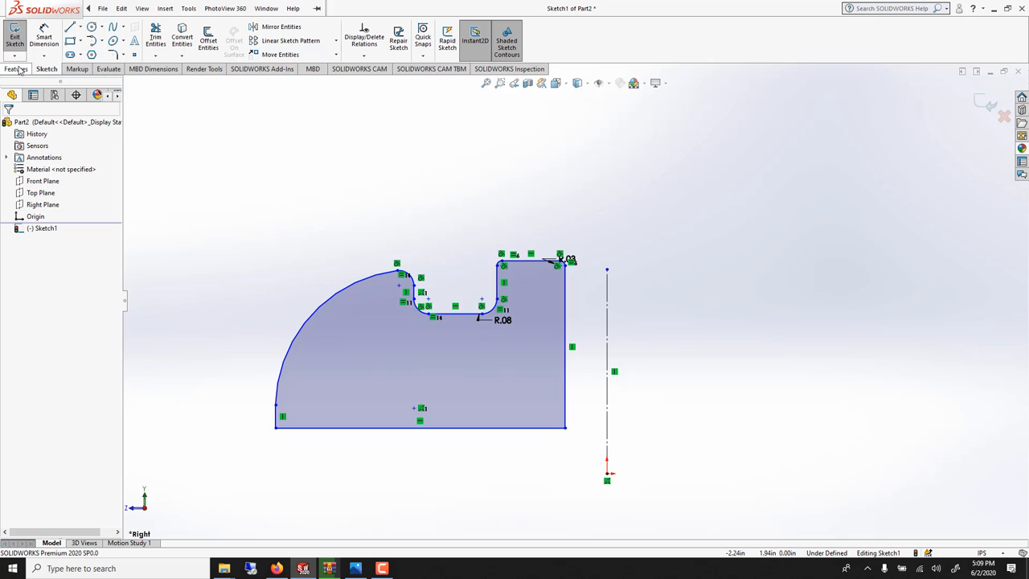
- Revolve the profile 360° about the centerline into a solid bowl
left_click(16, 68)
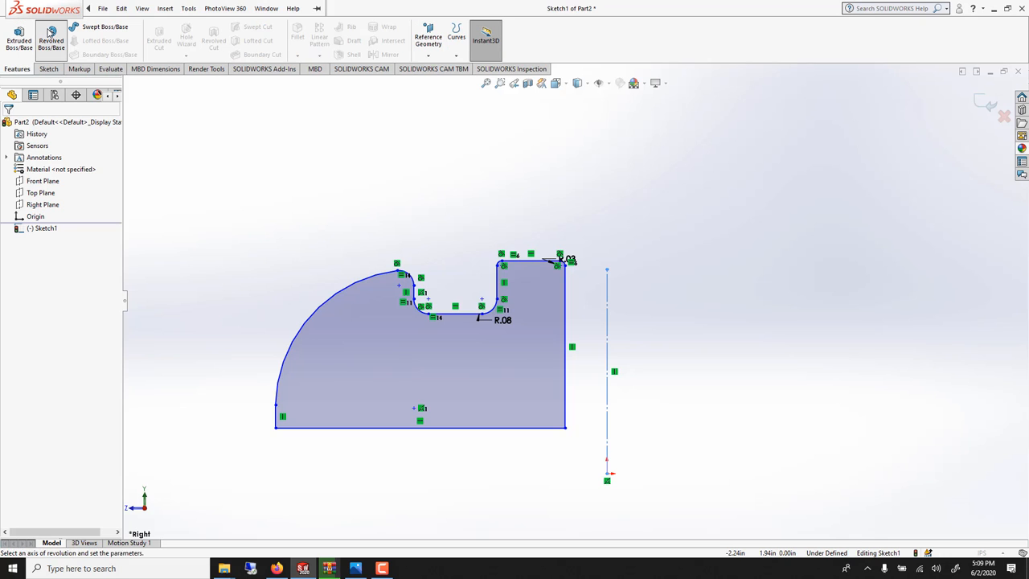
left_click(51, 41)
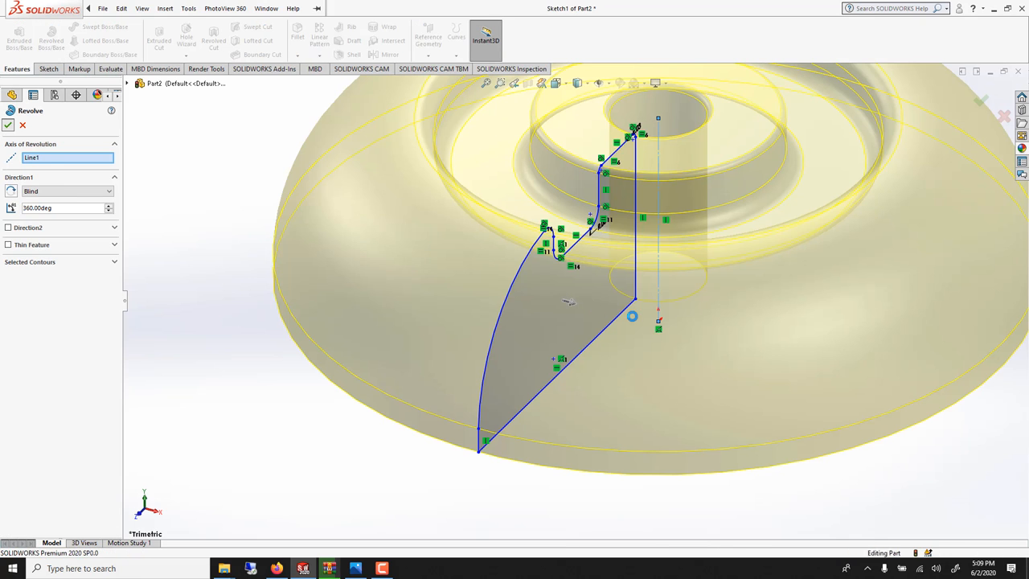
left_click(8, 125)
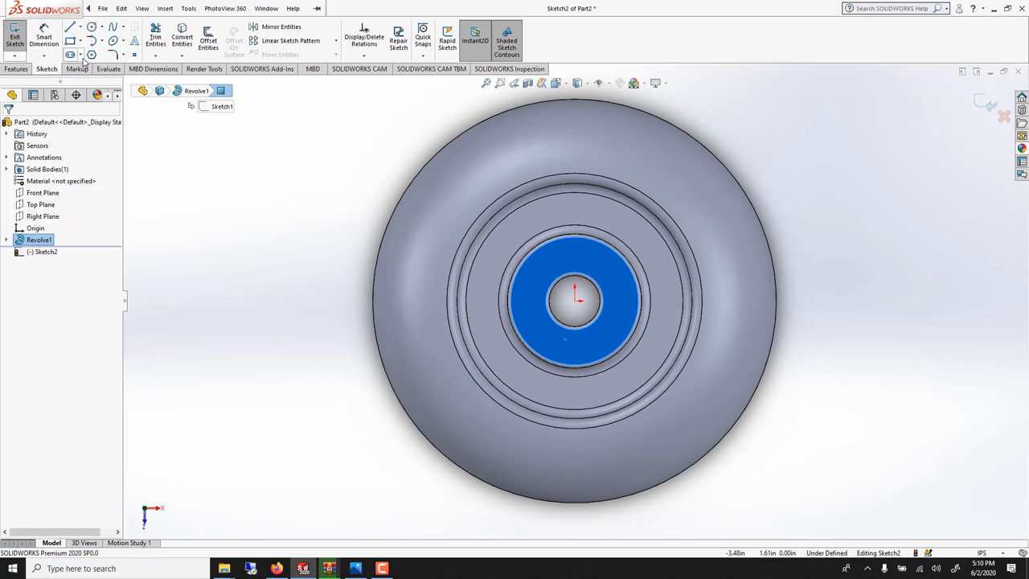
- Sketch a straight slot over the rim and cut-extrude it Through All
left_click(79, 55)
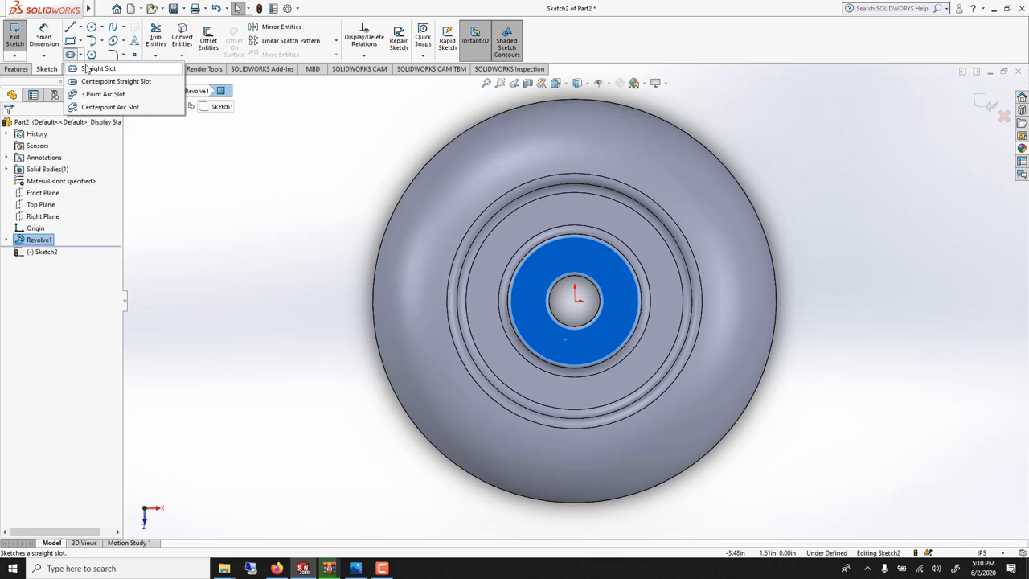
left_click(100, 68)
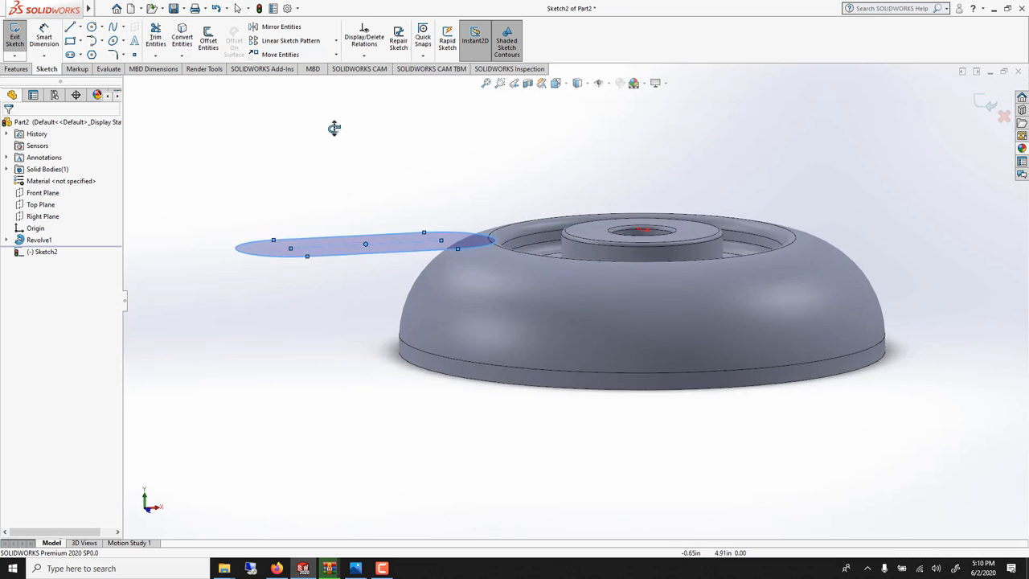
left_click(16, 67)
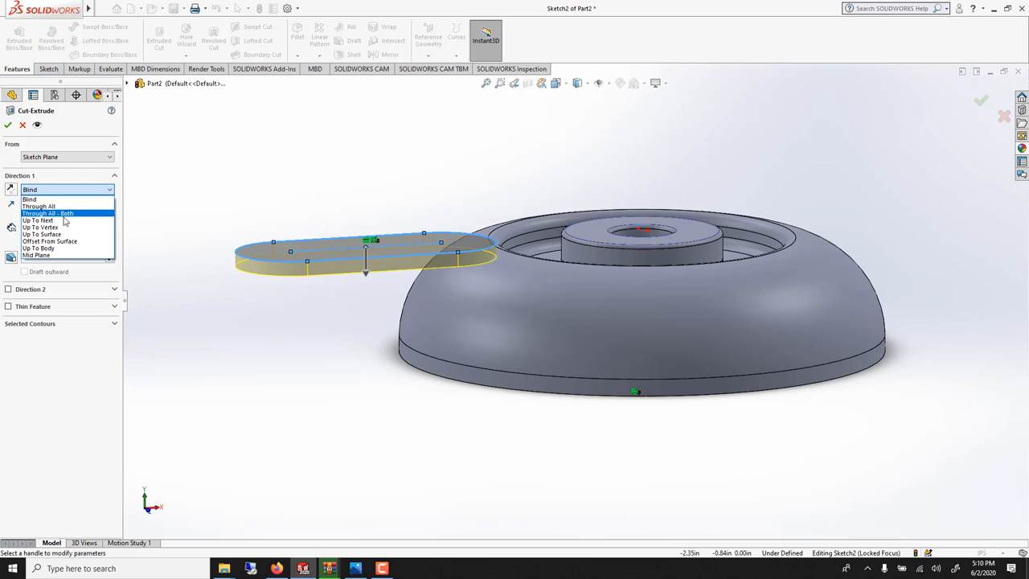
left_click(39, 196)
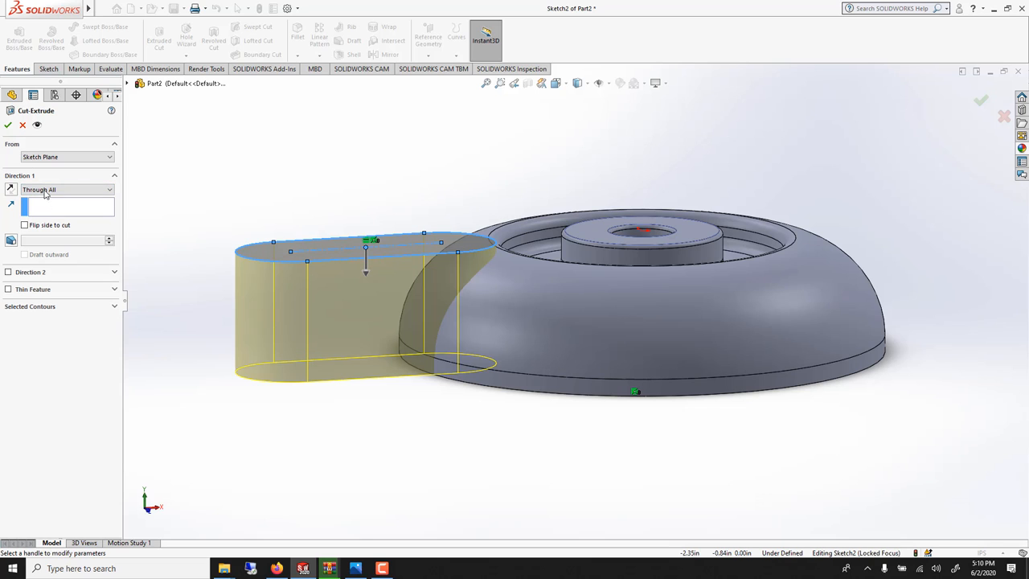
left_click(10, 126)
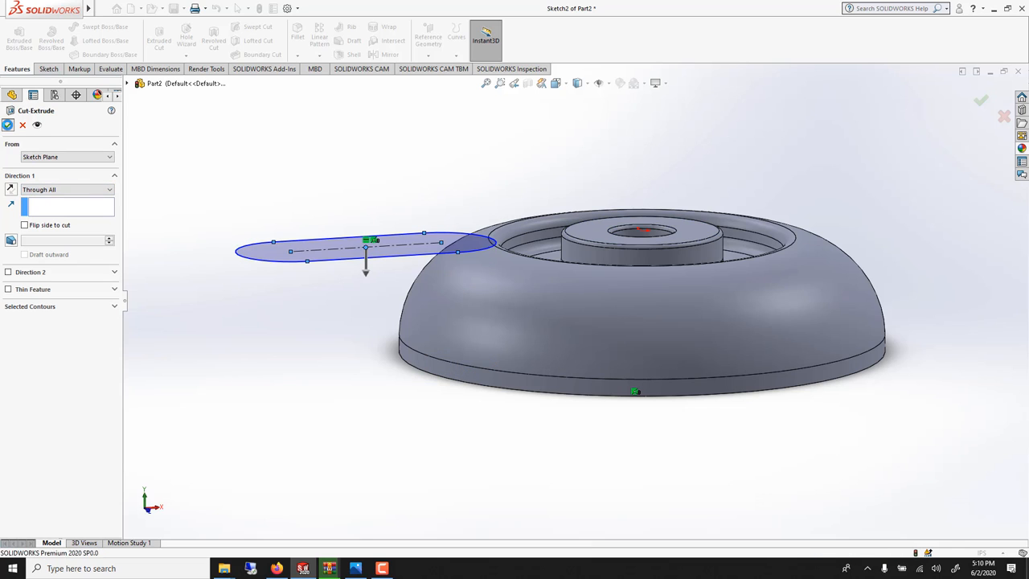
left_click(981, 99)
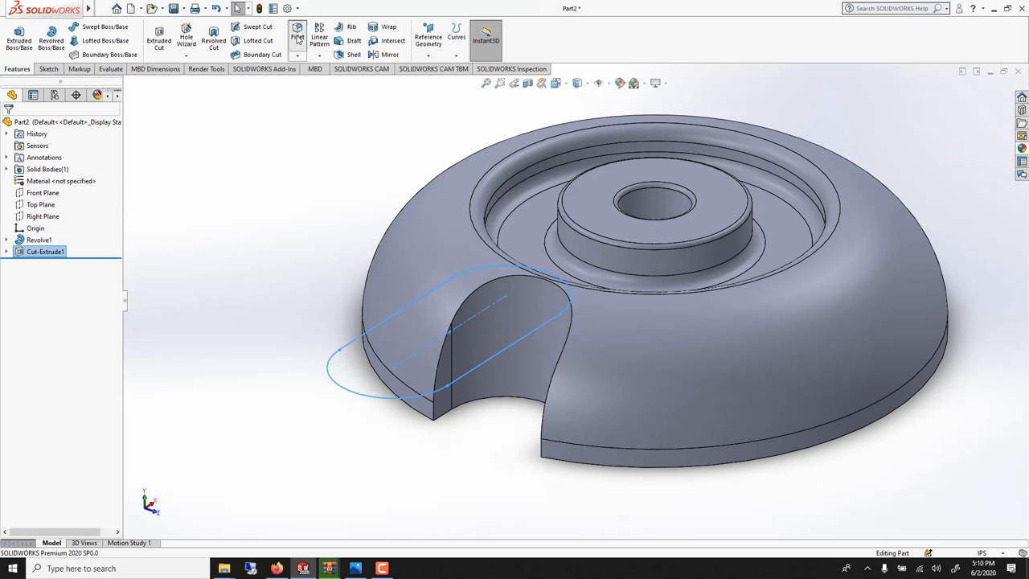
- Fillet the edges of the slot cutout face
left_click(298, 35)
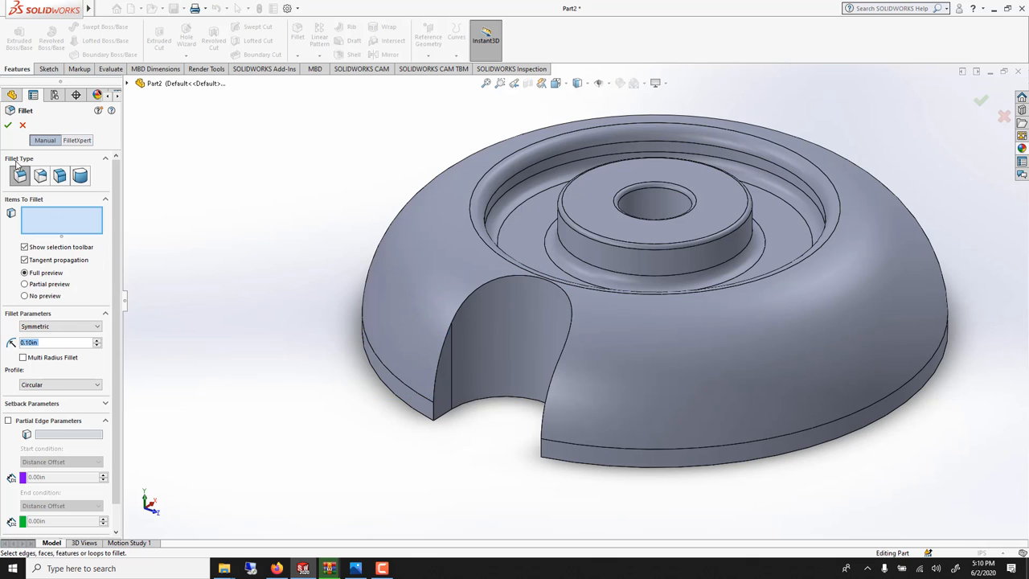
mouse_move(486, 348)
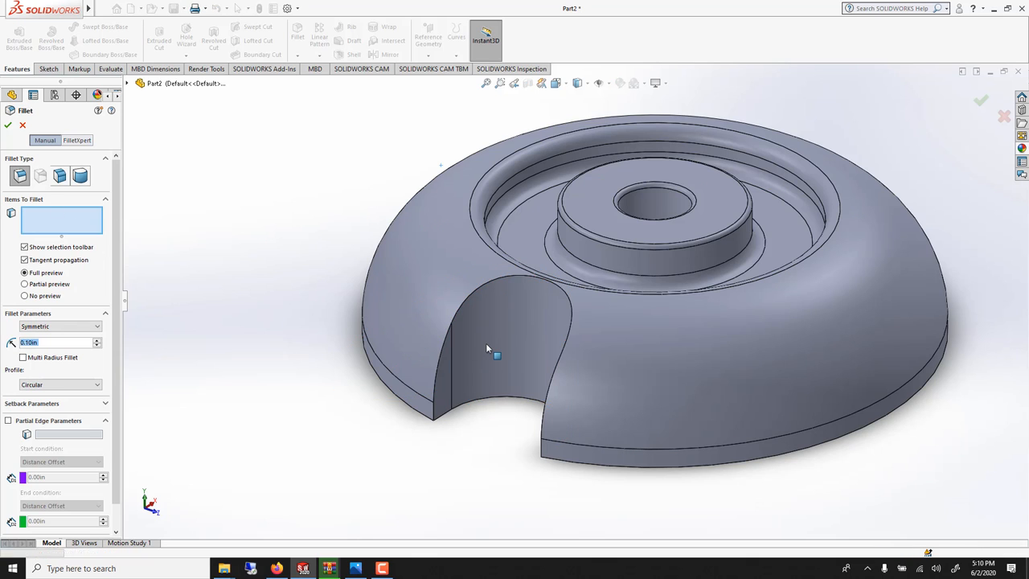
left_click(486, 351)
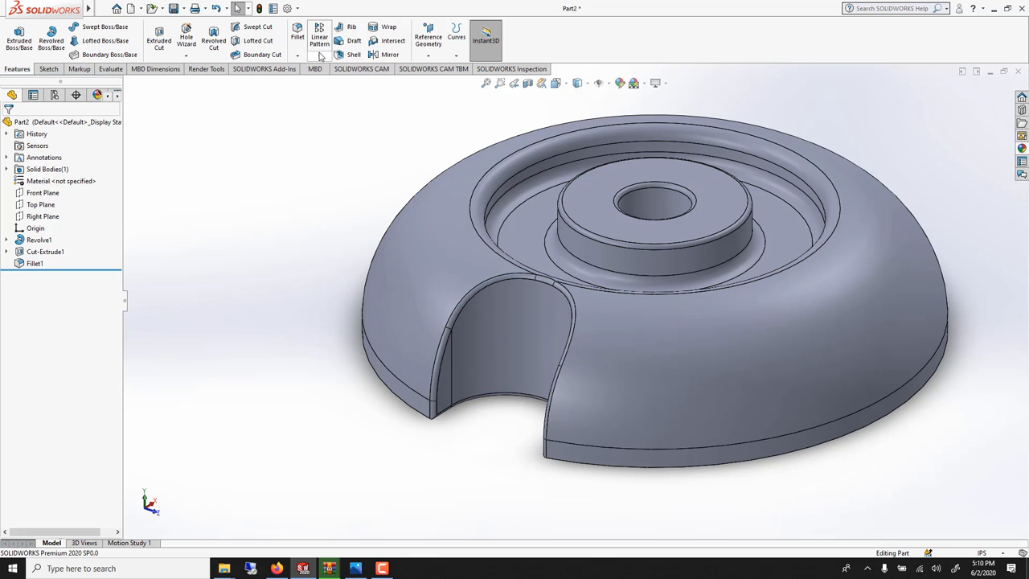
mouse_move(328, 86)
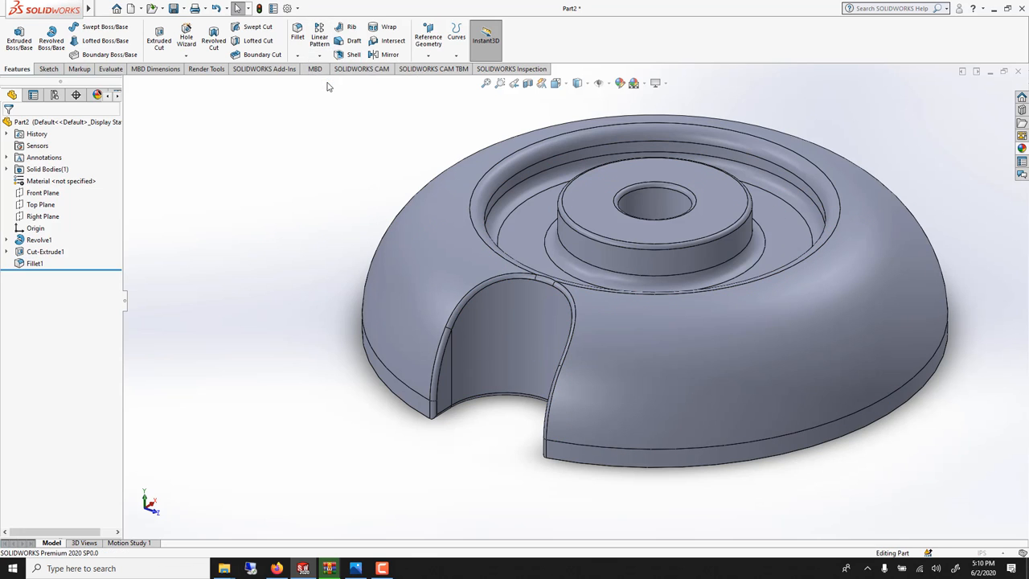
- Circular-pattern Cut-Extrude1 and Fillet1 equally over 360° around the bowl's axis
left_click(319, 36)
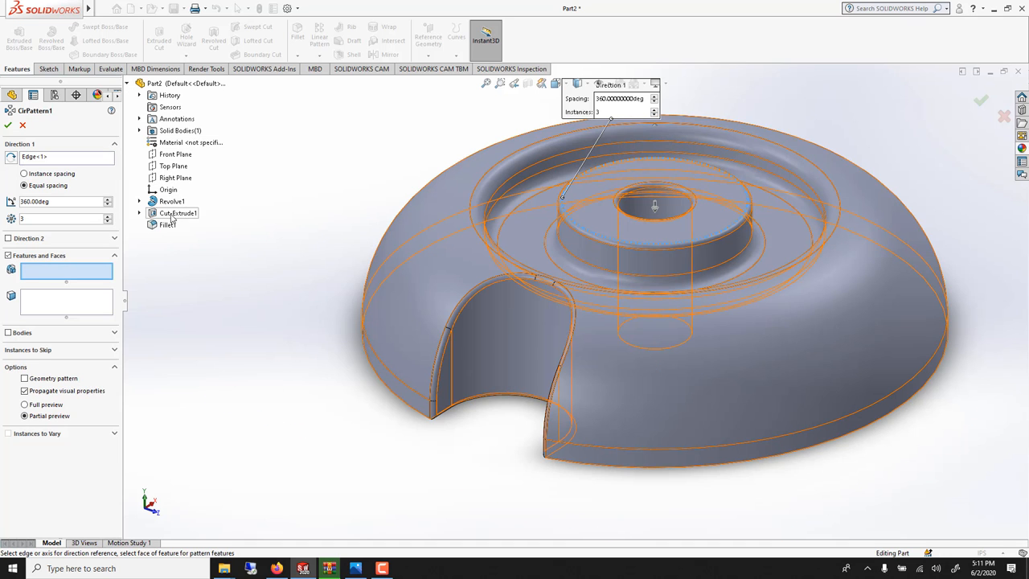
left_click(177, 212)
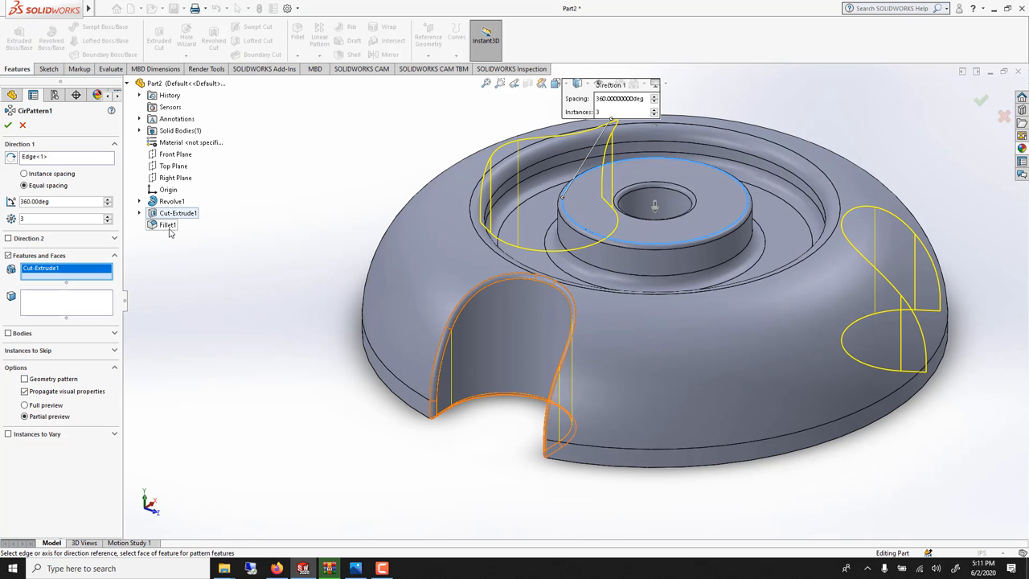
left_click(981, 100)
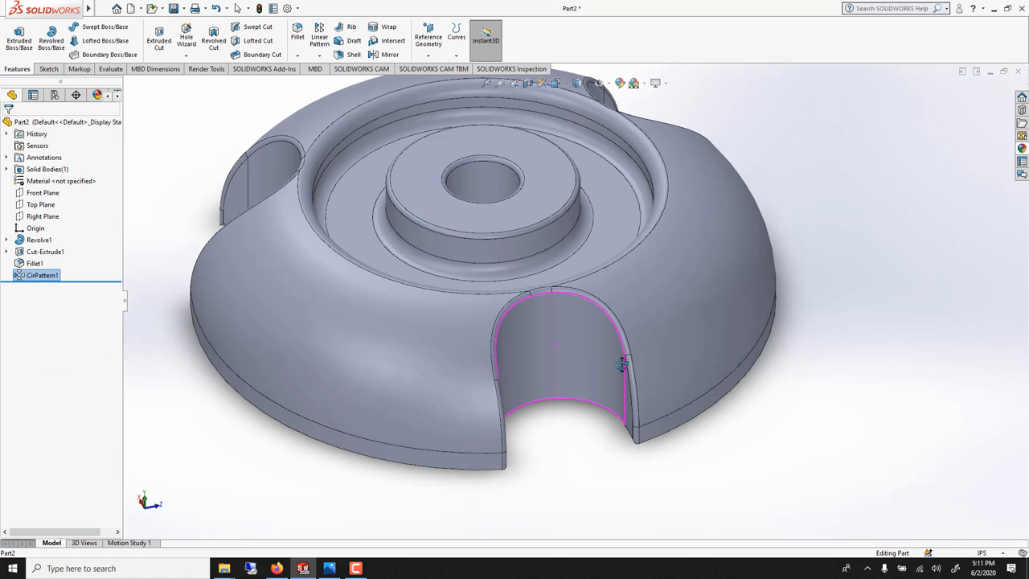
left_click_drag(619, 366, 544, 367)
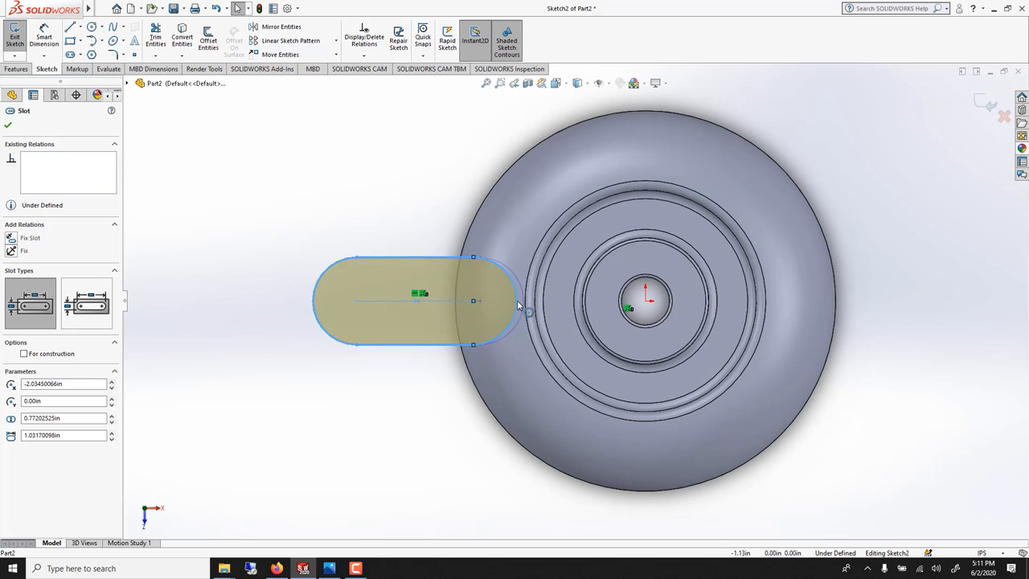
- Accept the edited straight-slot sketch and rebuild so the three filleted notches update
left_click(8, 126)
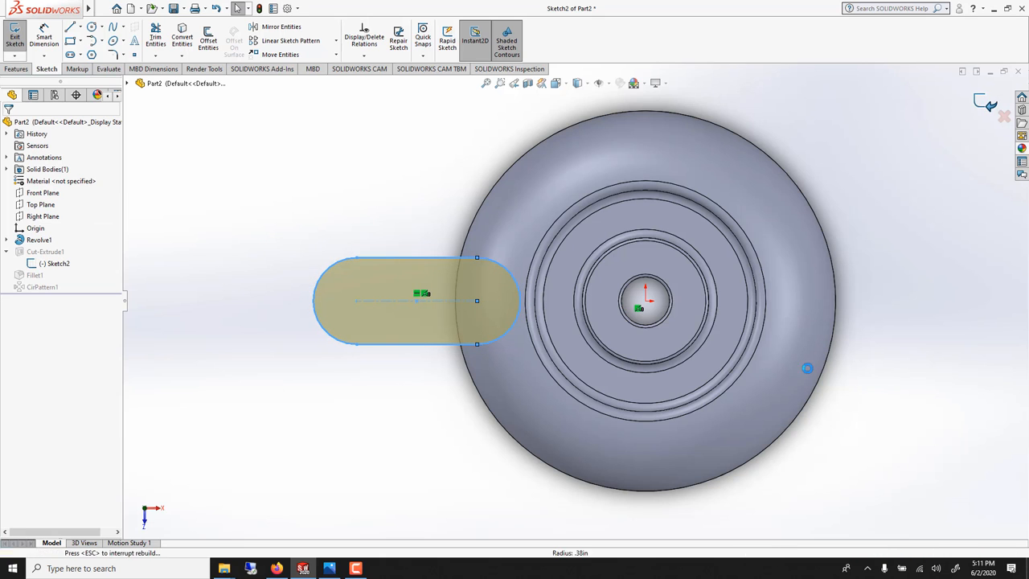
left_click(15, 40)
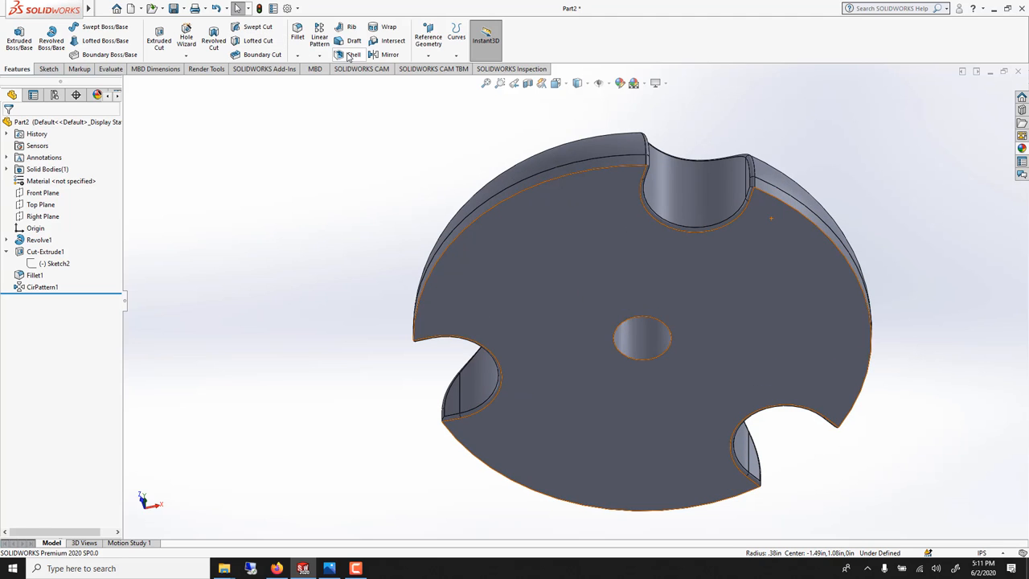
- Add Shell1 removing the flat base face, with live preview on, leaving thin bowl walls
left_click(354, 55)
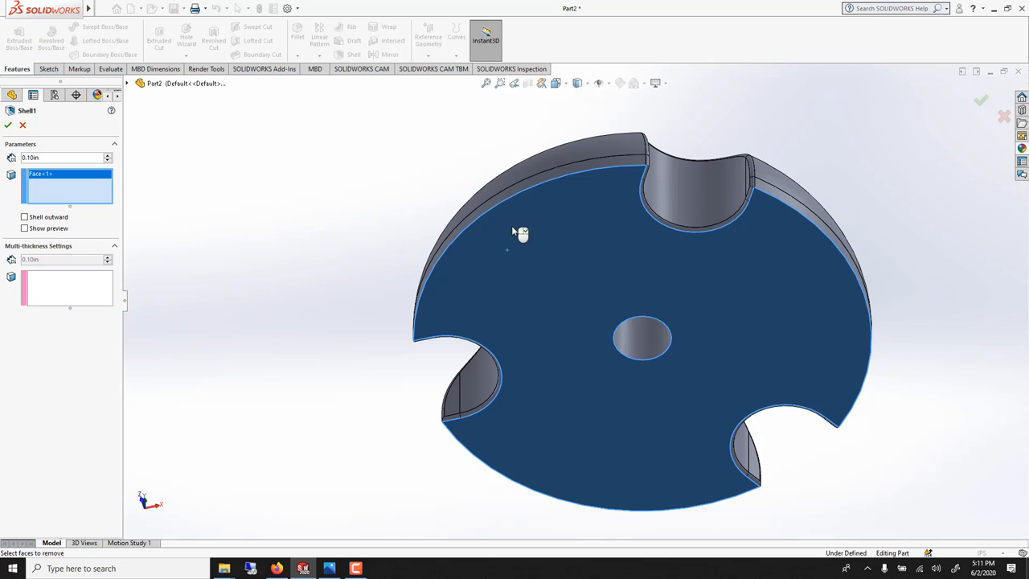
left_click(24, 229)
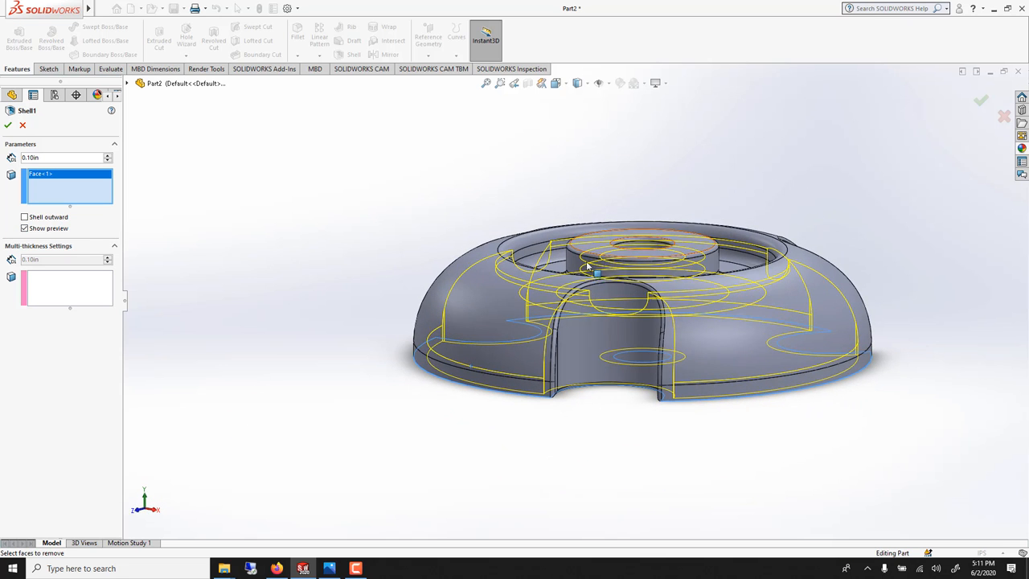
left_click(68, 288)
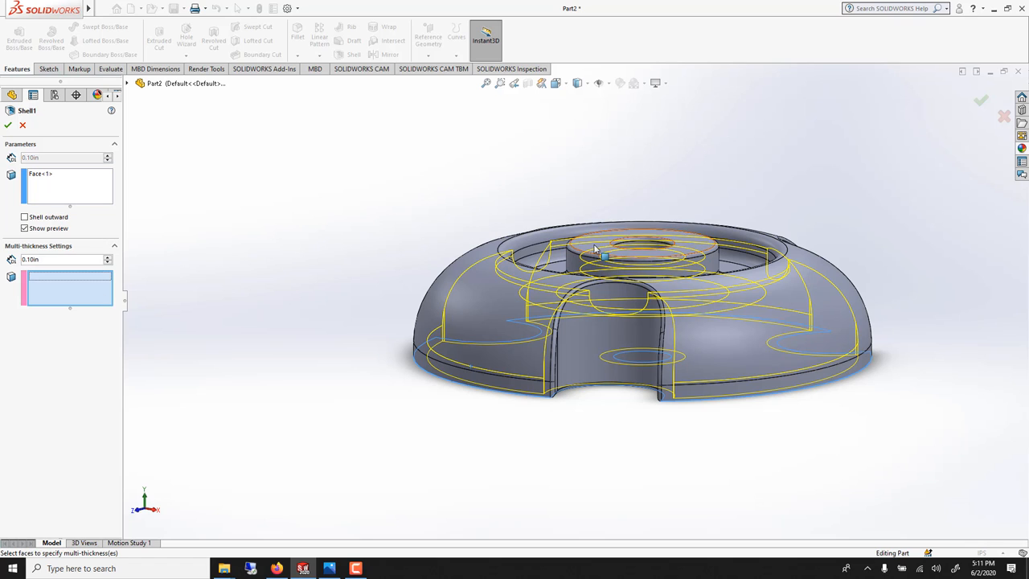
left_click(619, 254)
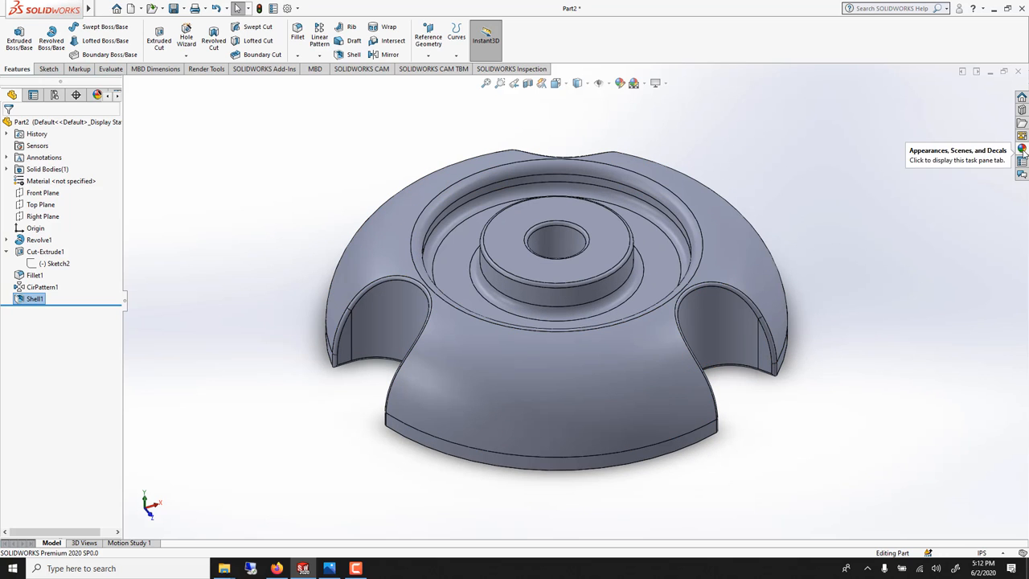
- Apply black soft-touch plastic to the hub and clear glass to the bowl body from the appearance library
left_click(1023, 150)
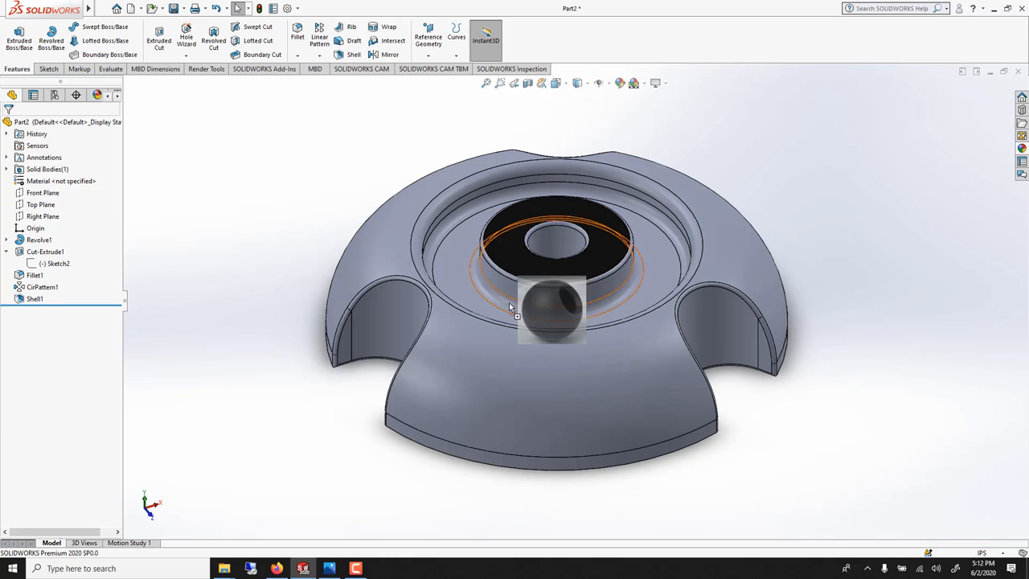
mouse_move(502, 277)
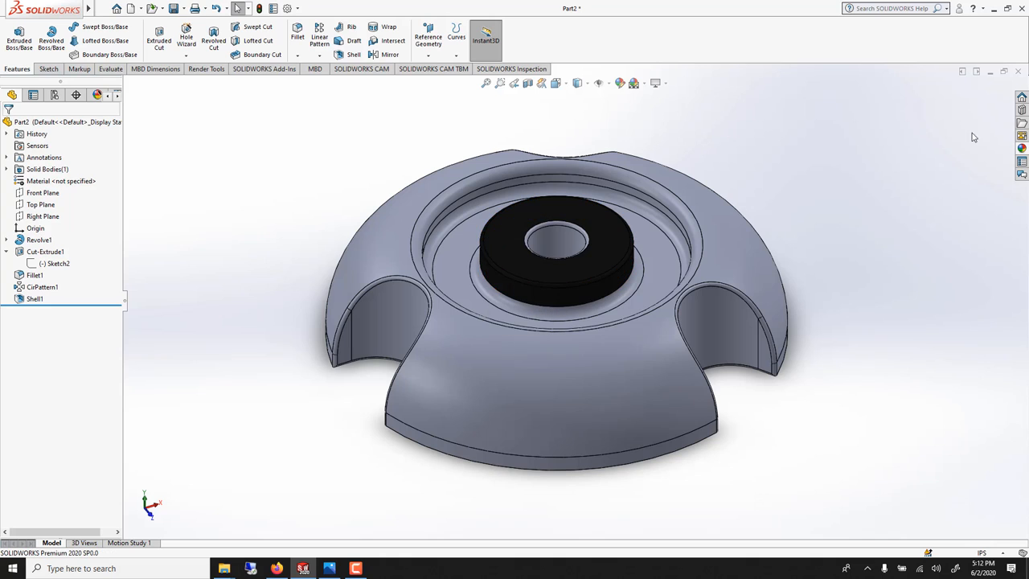
left_click(1023, 148)
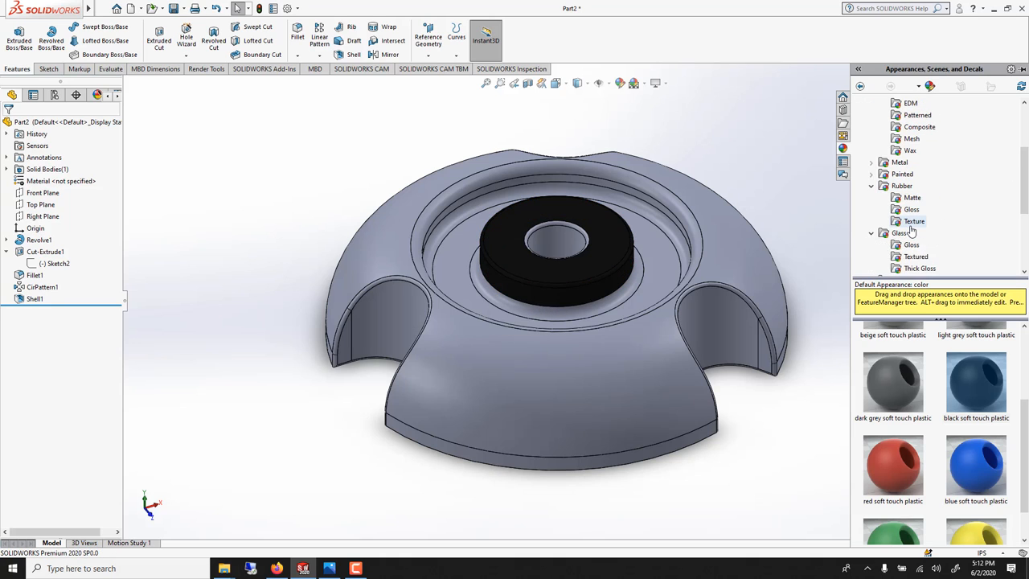
left_click(897, 232)
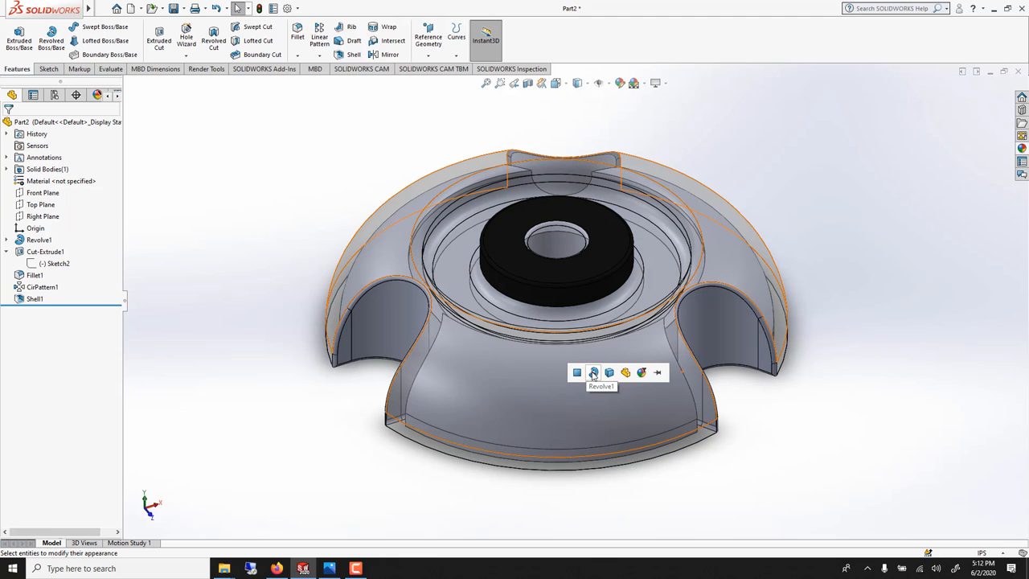
mouse_move(595, 373)
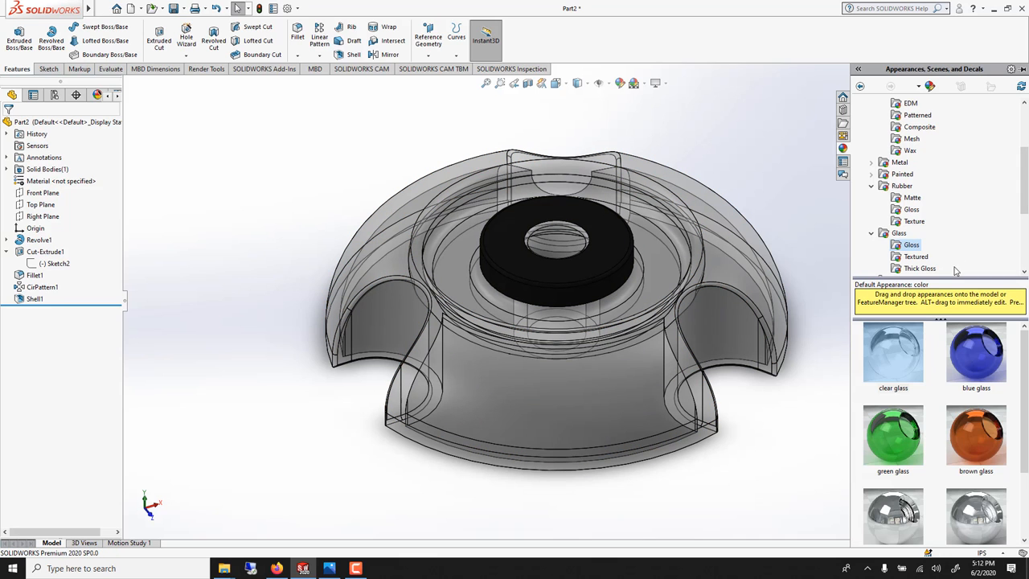
scroll("up", 3)
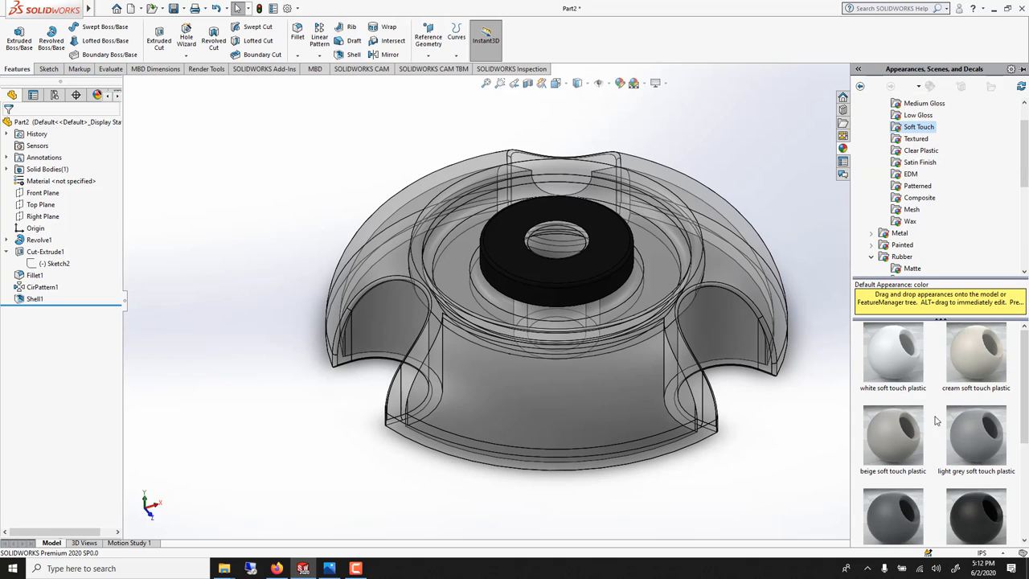
left_click(716, 378)
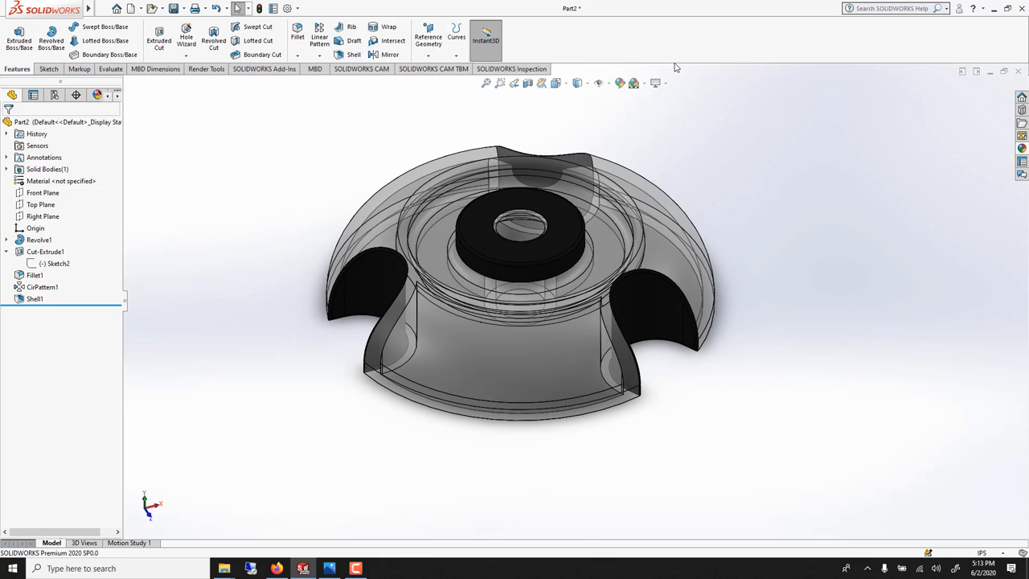
- Apply a warm beige Basic Scene backdrop and move to the Render Tools with the scene library shown
left_click(666, 84)
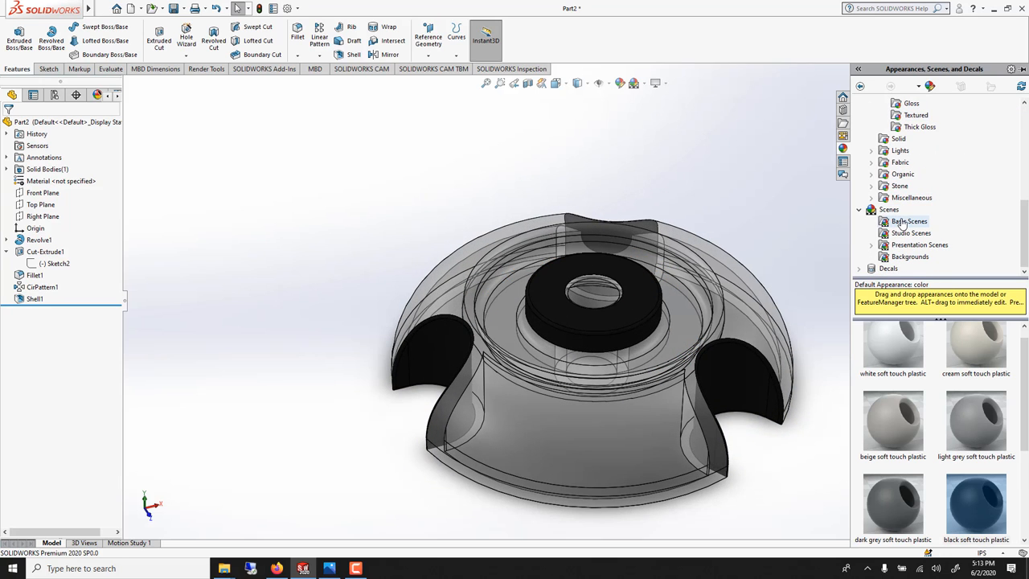
left_click(909, 222)
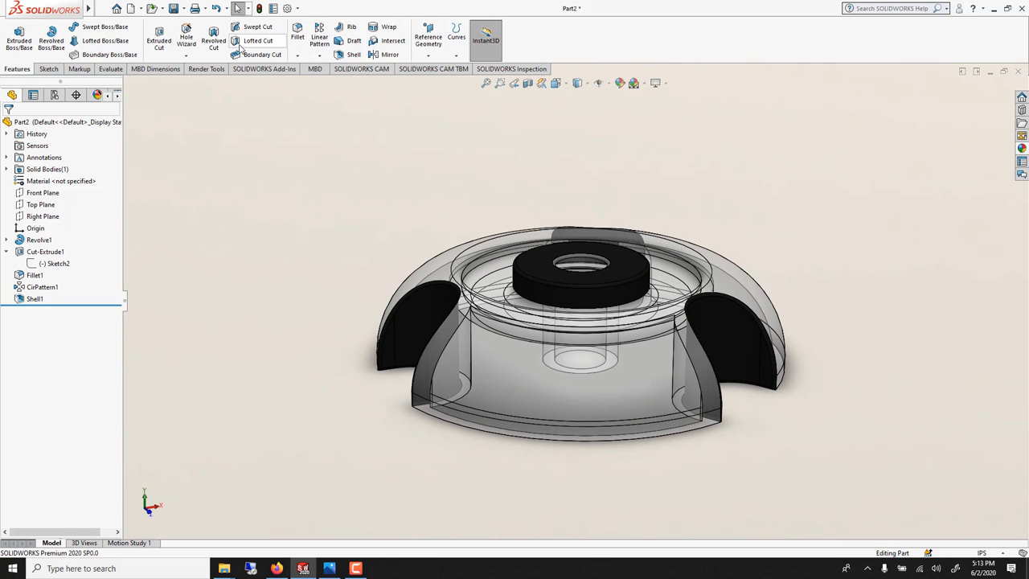
left_click(206, 67)
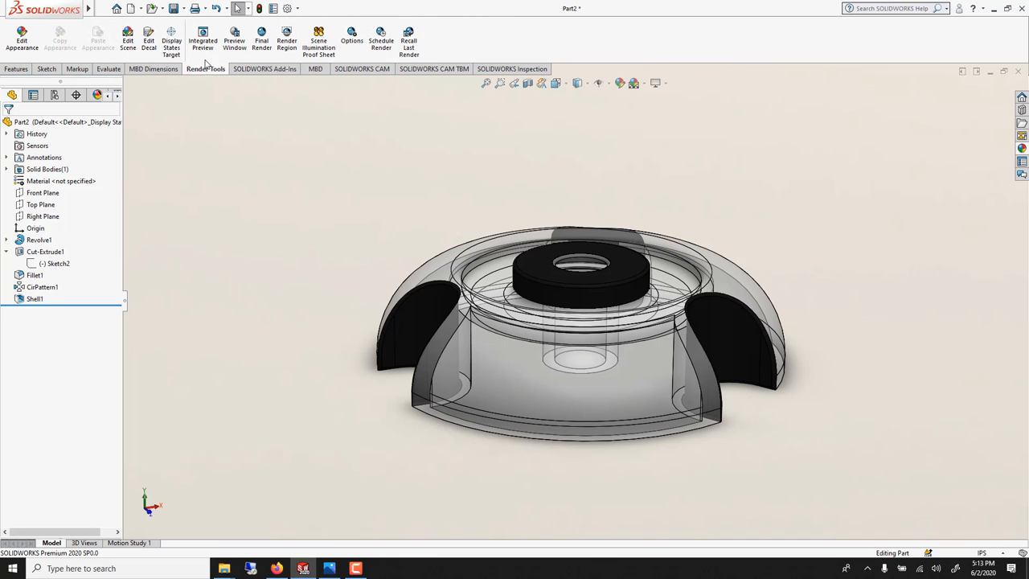
left_click(128, 40)
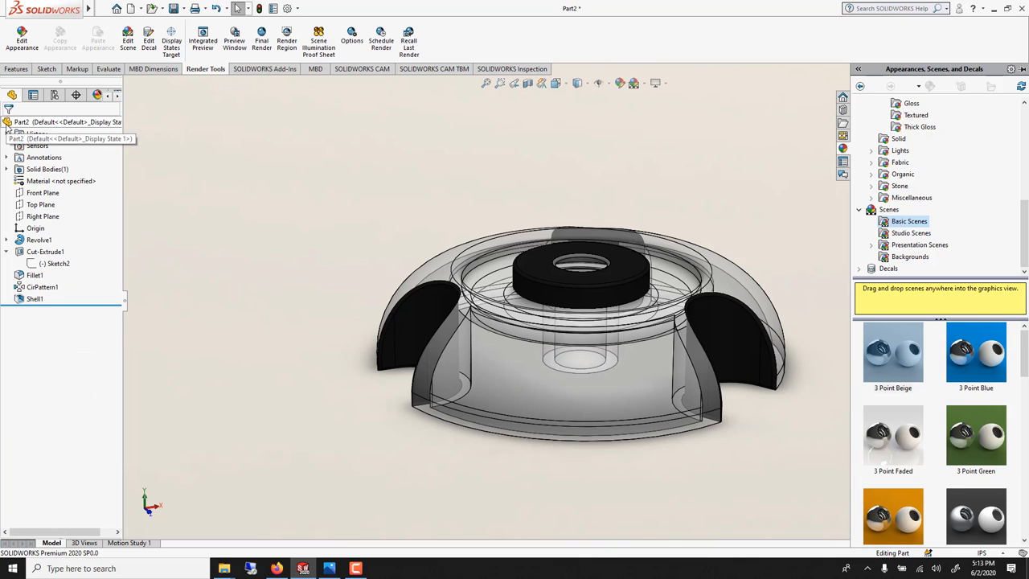
mouse_move(386, 254)
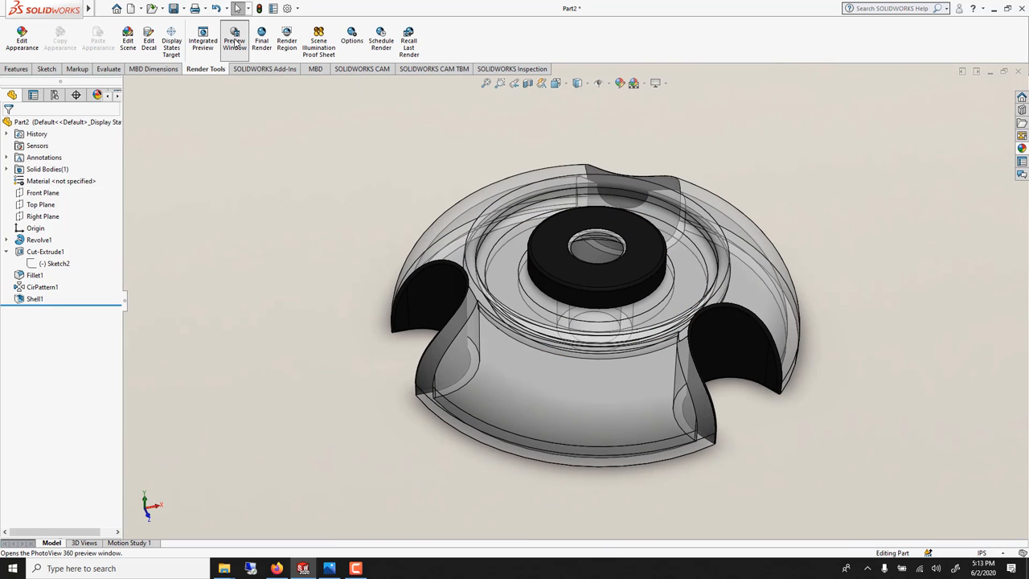
- Show a live PhotoView 360 preview window rendering the glass bowl on its beige backdrop
left_click(235, 44)
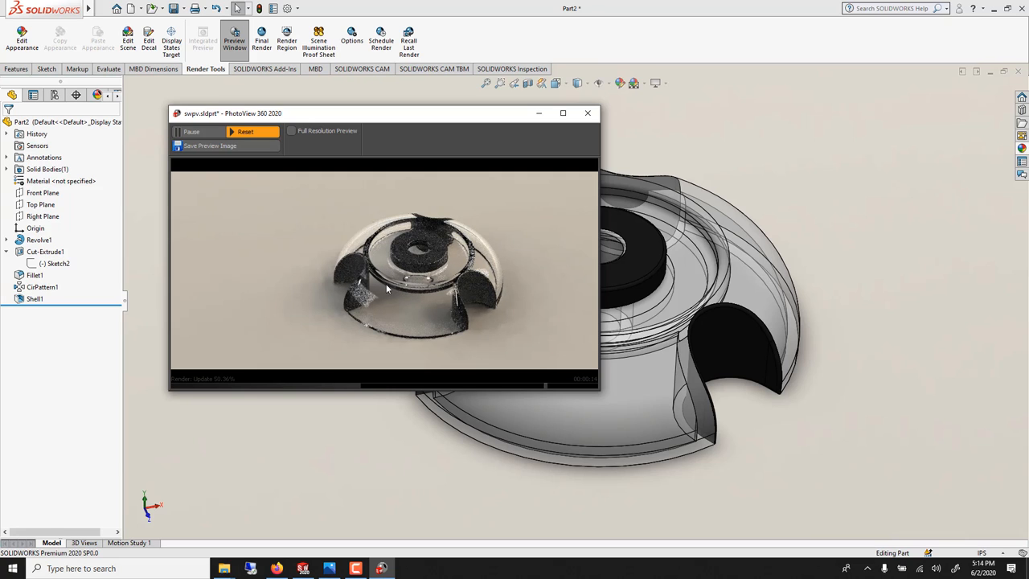
mouse_move(515, 219)
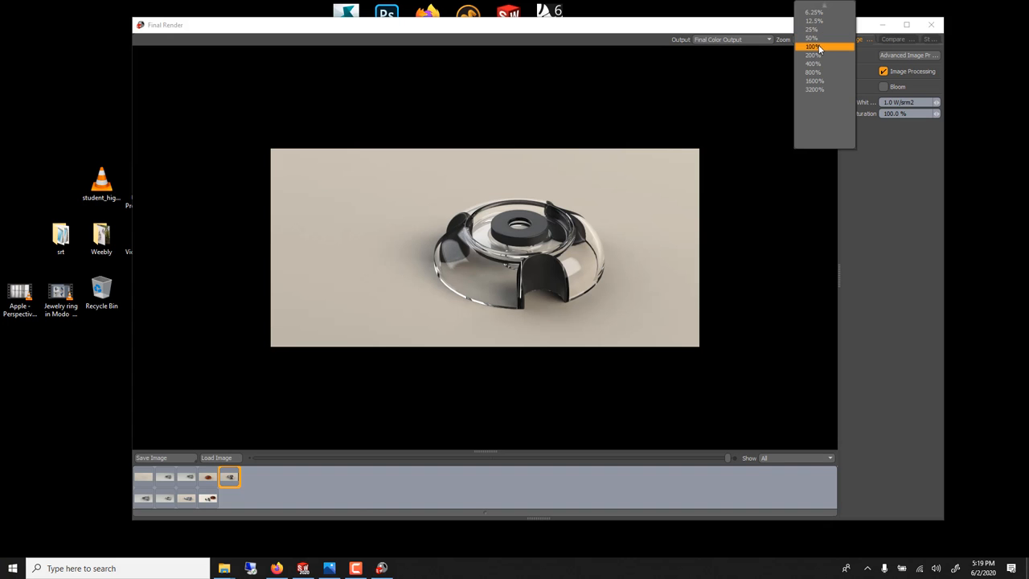
- Adjust the Final Render window zoom and select the latest render thumbnail to view it enlarged
left_click(813, 45)
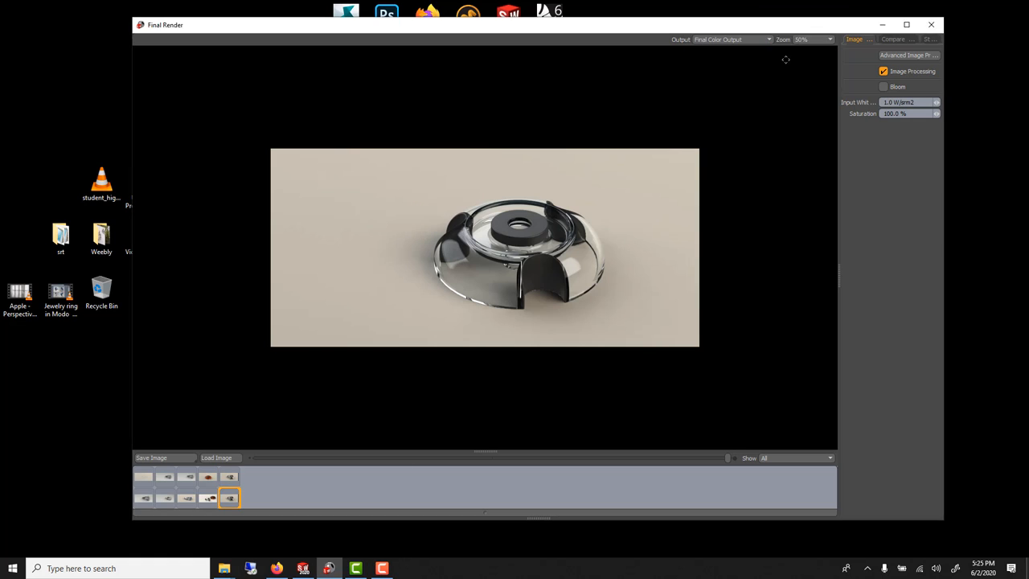
left_click(812, 39)
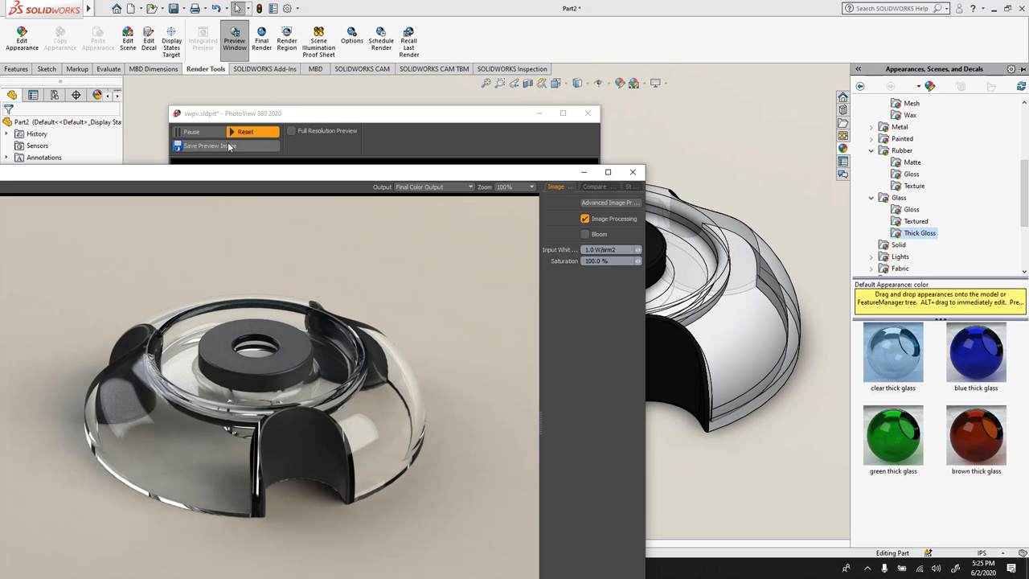
mouse_move(570, 271)
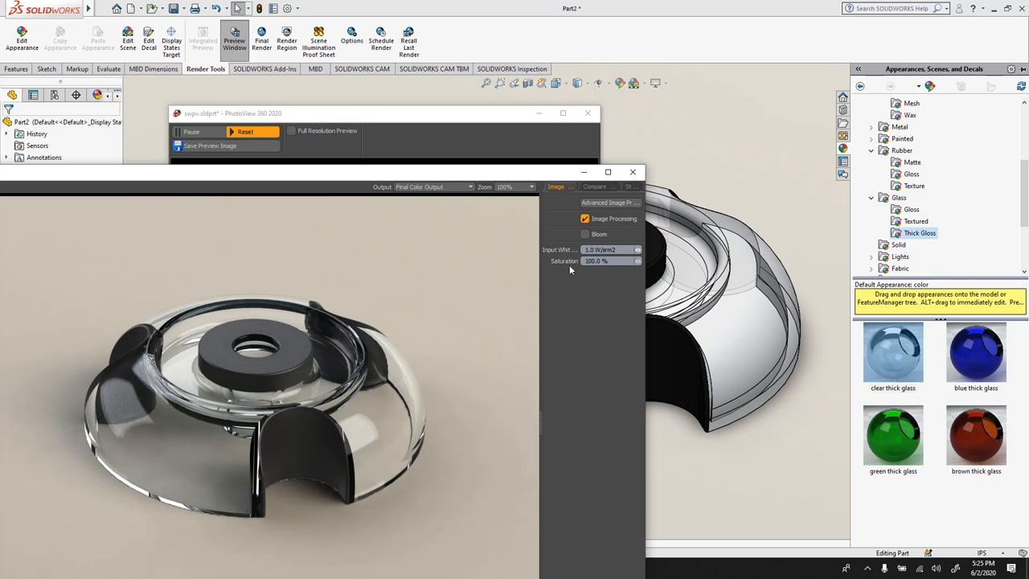